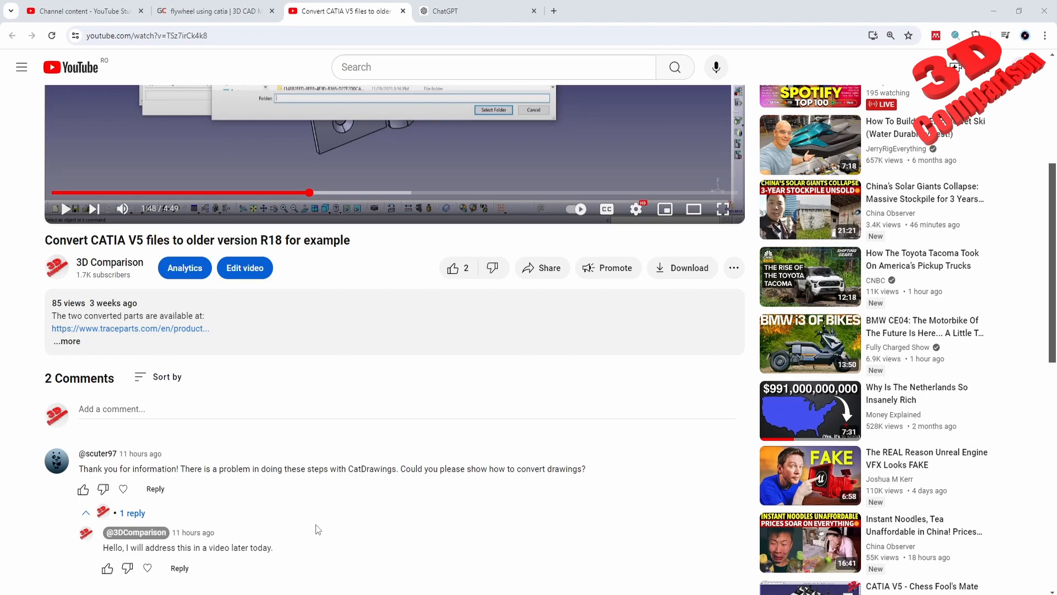
pyautogui.moveTo(437, 438)
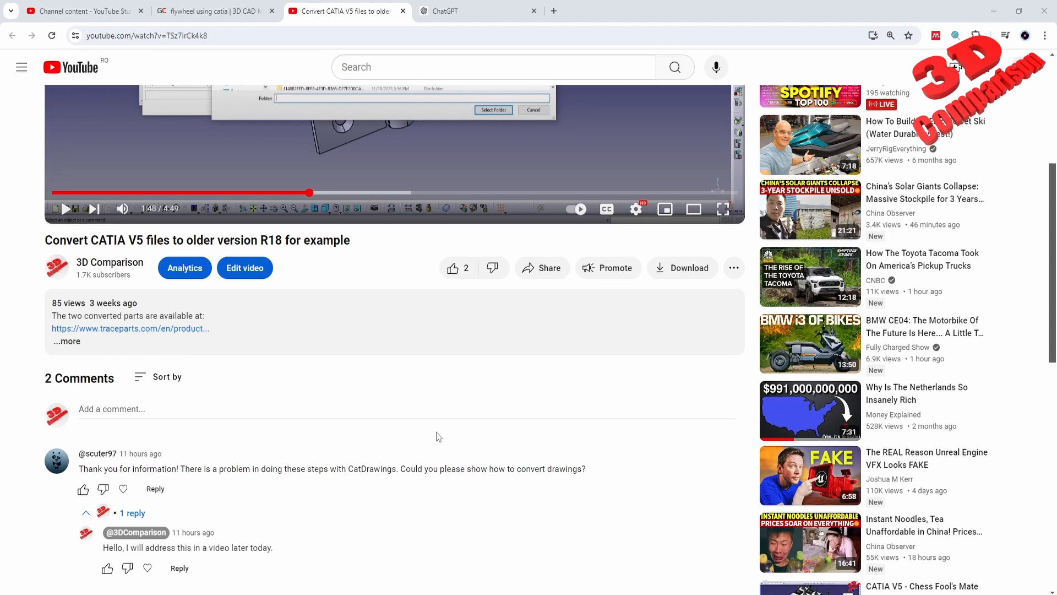
pyautogui.moveTo(216, 283)
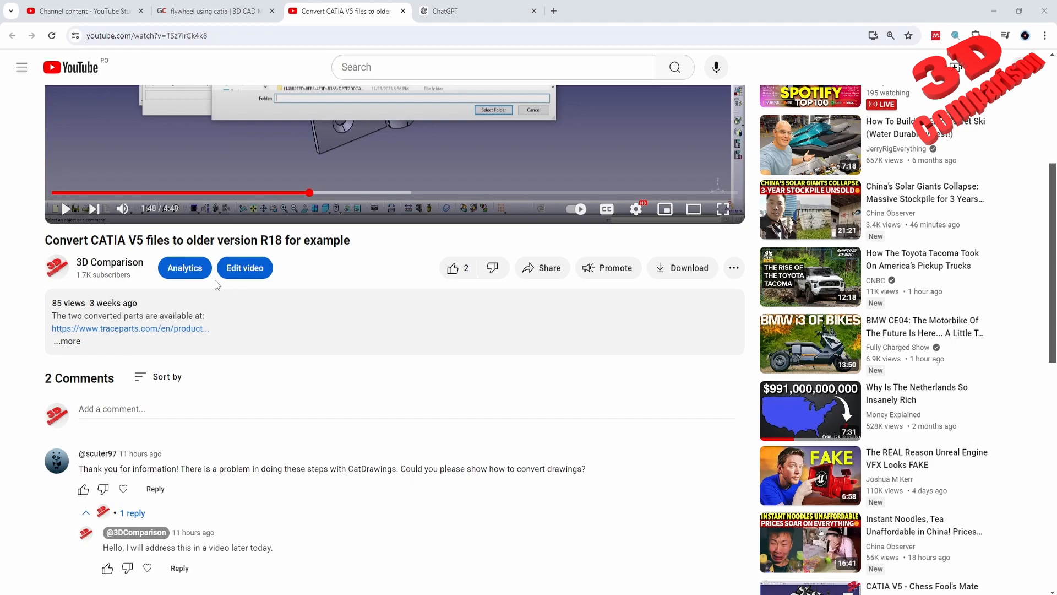
# - Launch the Batch Monitor from Tools > Utility and select the DownwardCompatibility utility
pyautogui.doubleClick(149, 240)
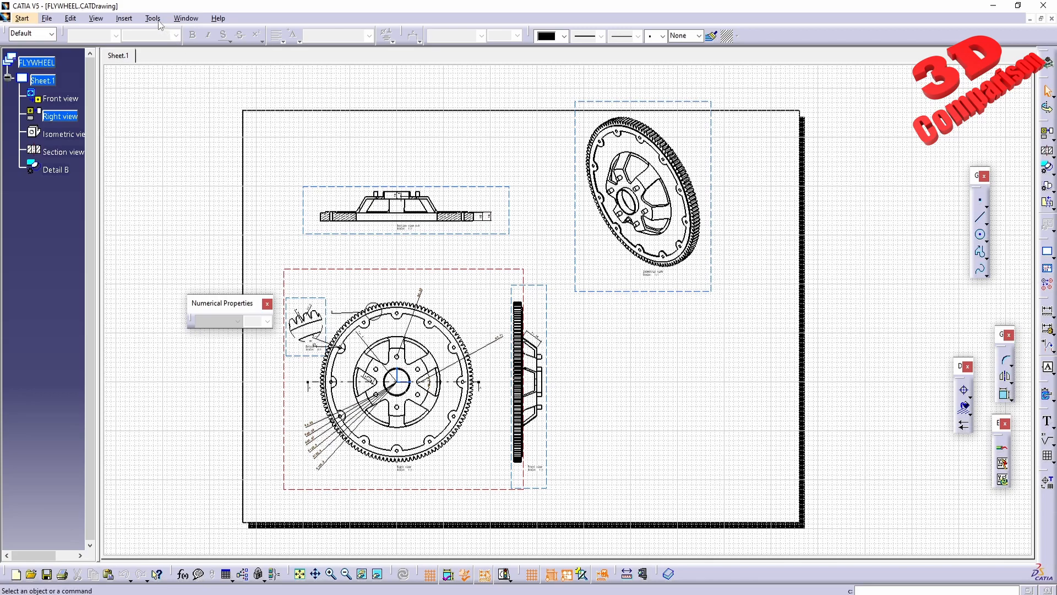
pyautogui.click(152, 19)
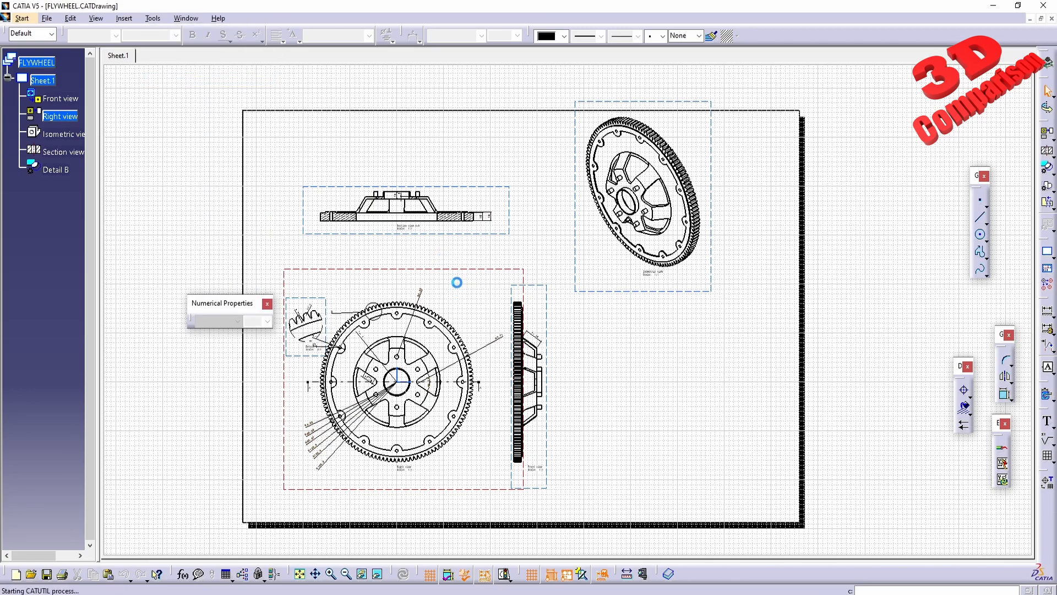
pyautogui.moveTo(486, 290)
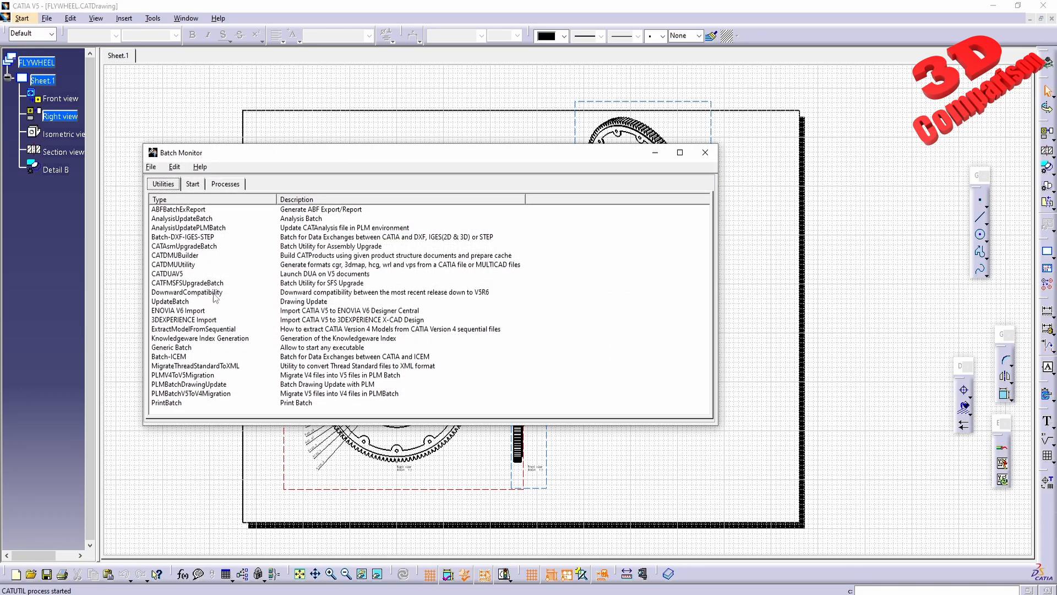
pyautogui.click(188, 291)
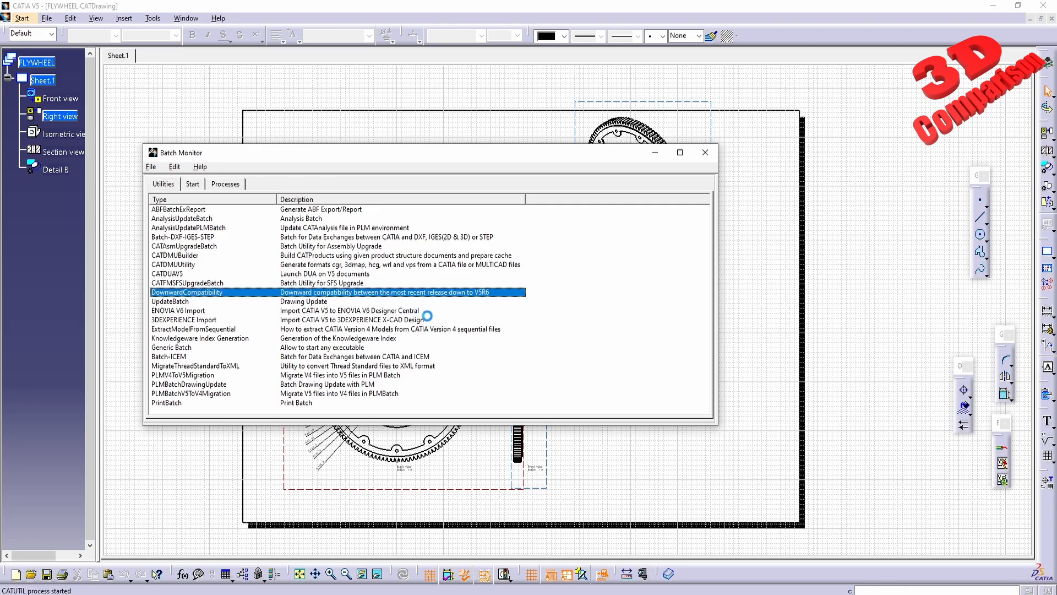
# - Open the DownwardCompatibility setup and choose CATIAV5R18 as the Convert target release
pyautogui.doubleClick(187, 291)
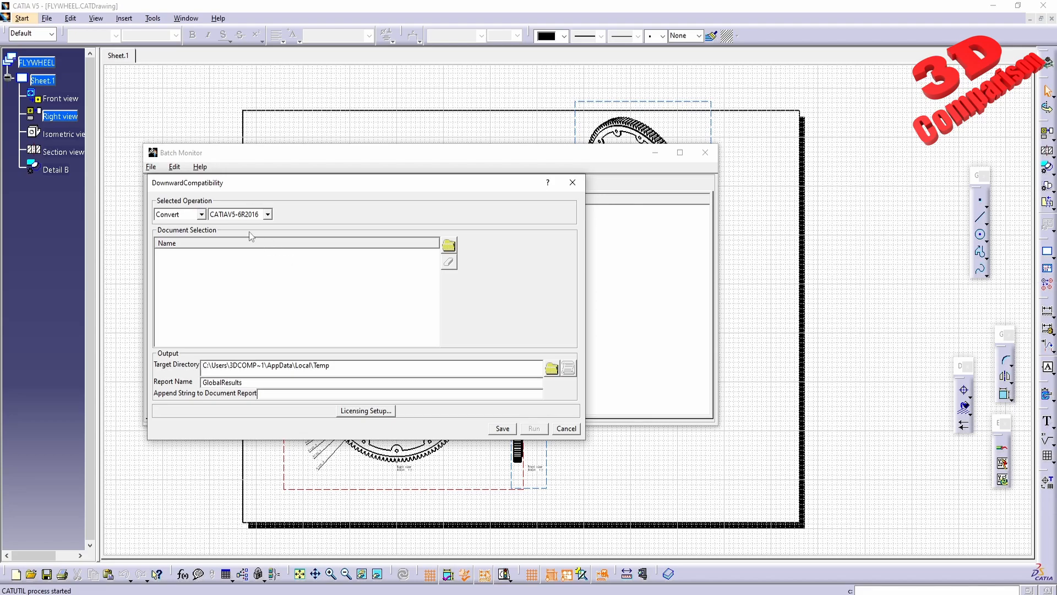
pyautogui.click(201, 213)
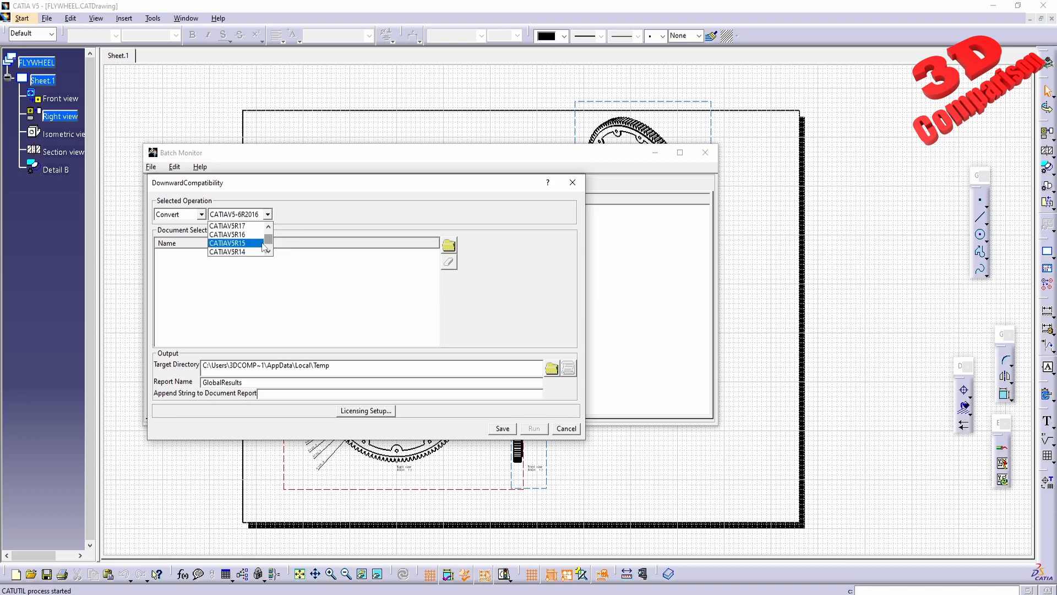
pyautogui.click(267, 225)
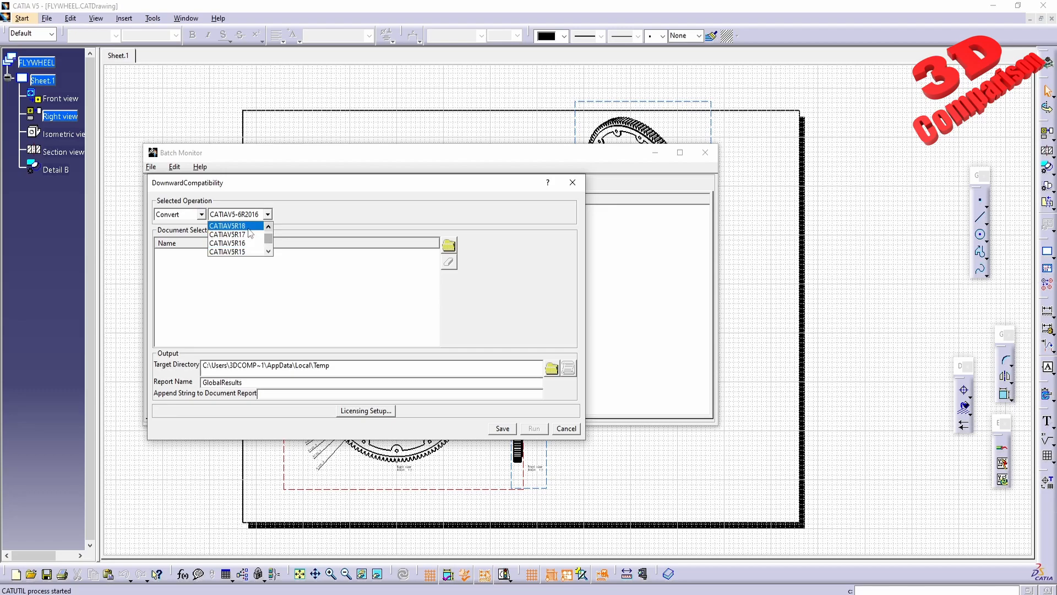
pyautogui.click(232, 225)
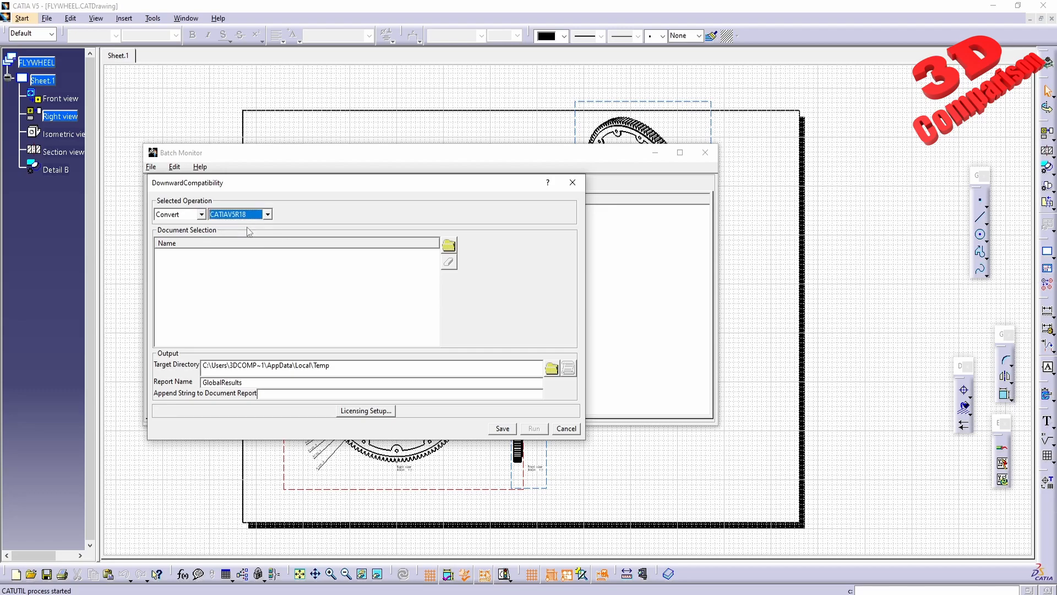
pyautogui.moveTo(288, 370)
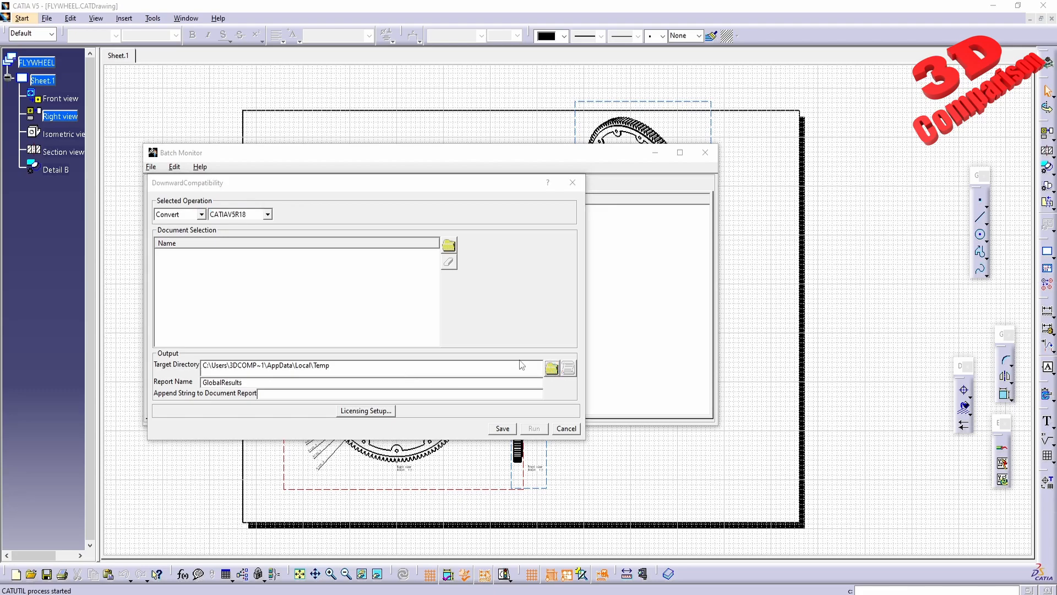
# - Set the target directory to the test2 folder on the Desktop
pyautogui.click(552, 368)
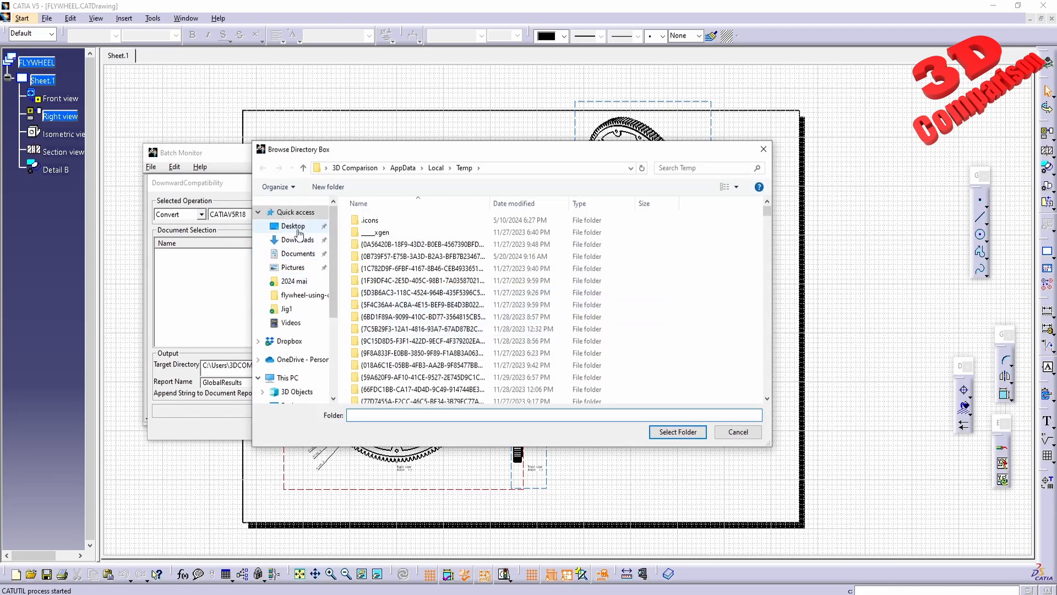
pyautogui.click(292, 226)
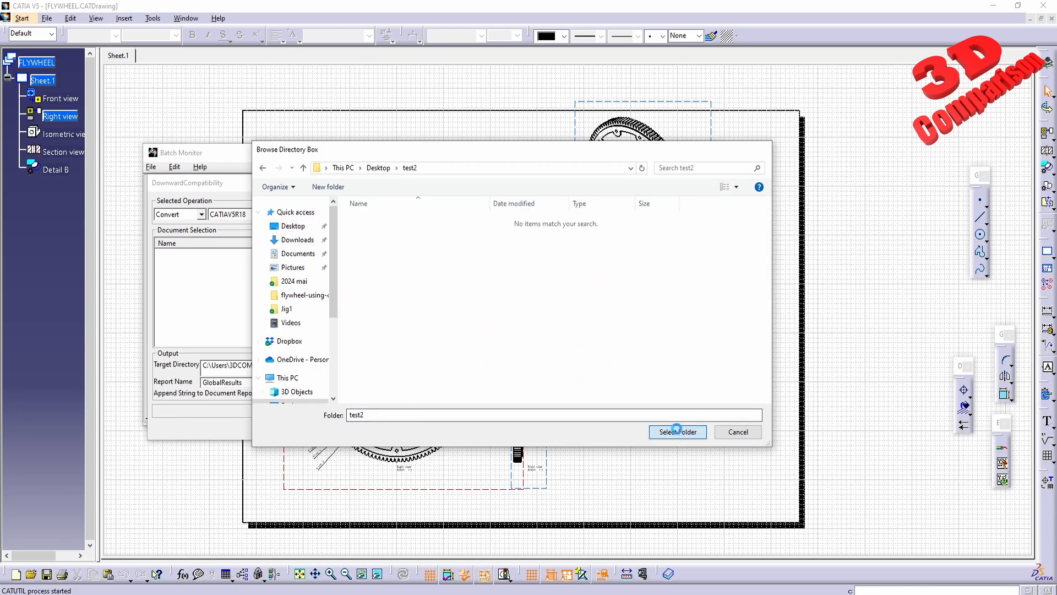
pyautogui.click(677, 431)
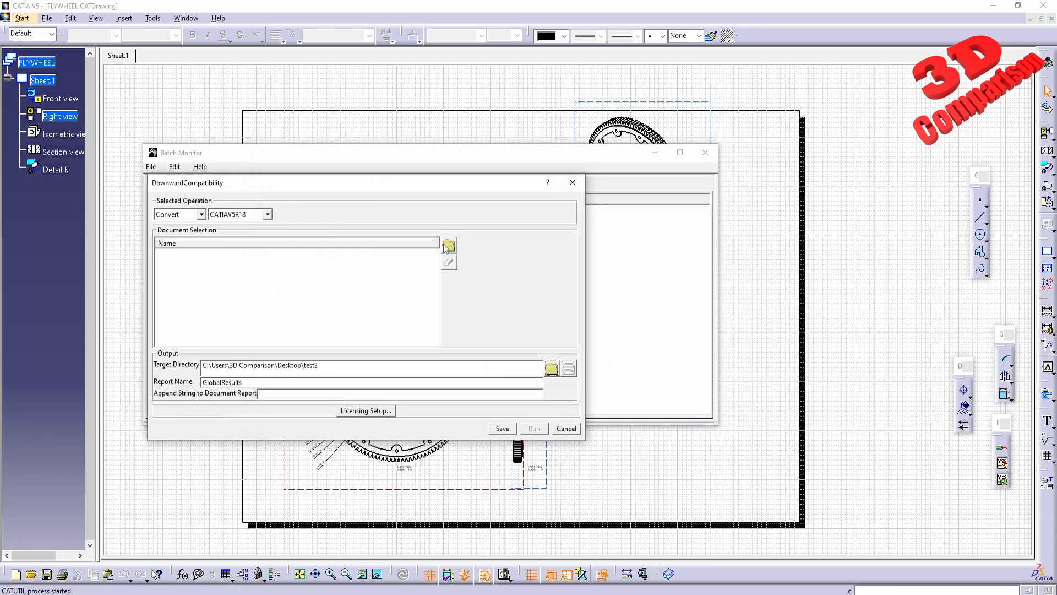
# - Select the flywheel-using-catia-1.snapshot.1 download folder as the document source
pyautogui.click(449, 244)
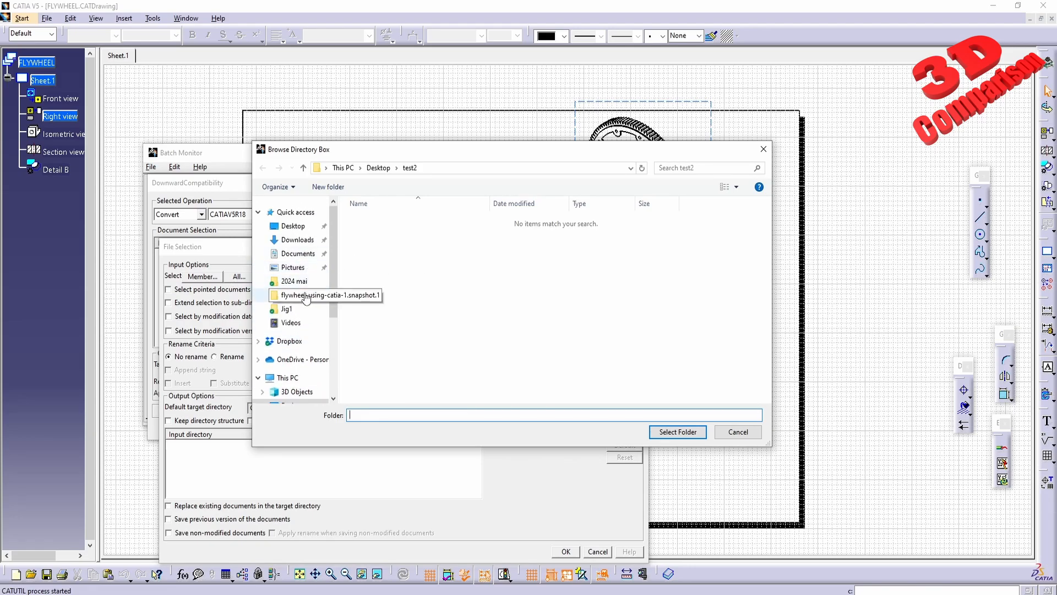
pyautogui.doubleClick(329, 295)
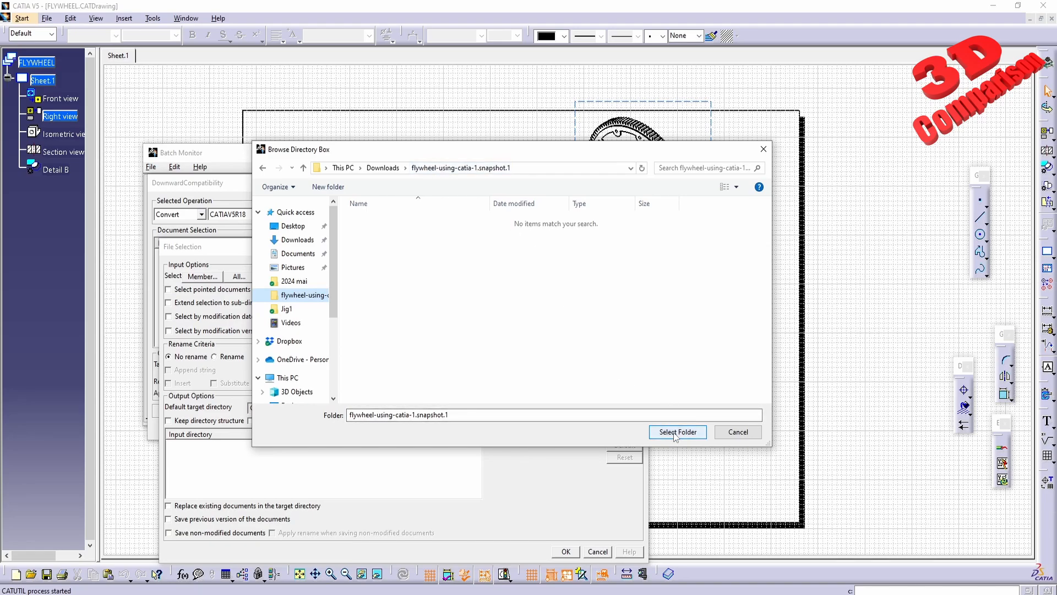
pyautogui.click(676, 431)
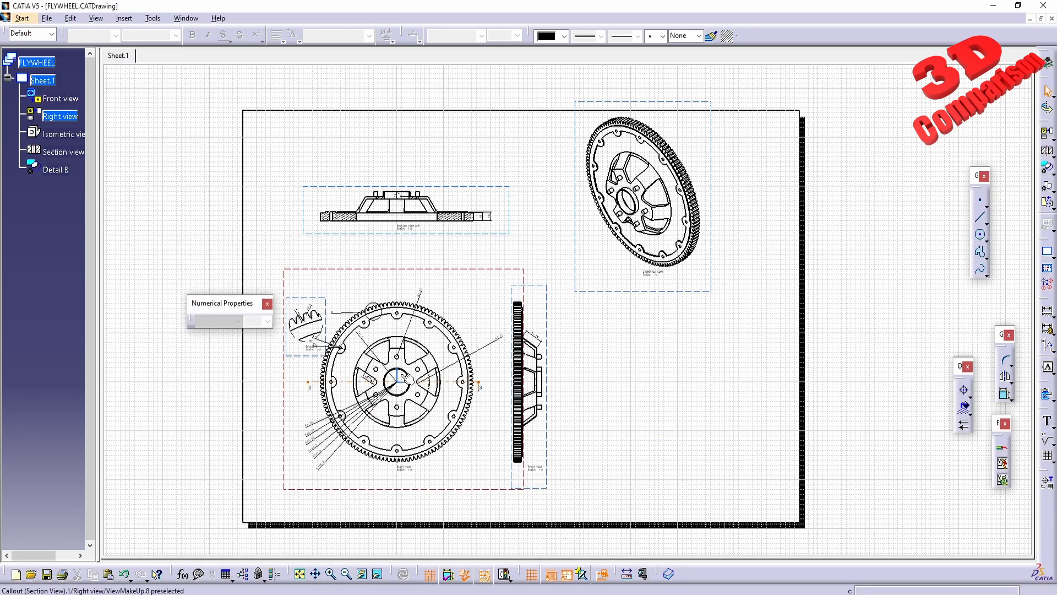
# - Relaunch DownwardCompatibility and point its target directory to Desktop\test2 again
pyautogui.click(151, 19)
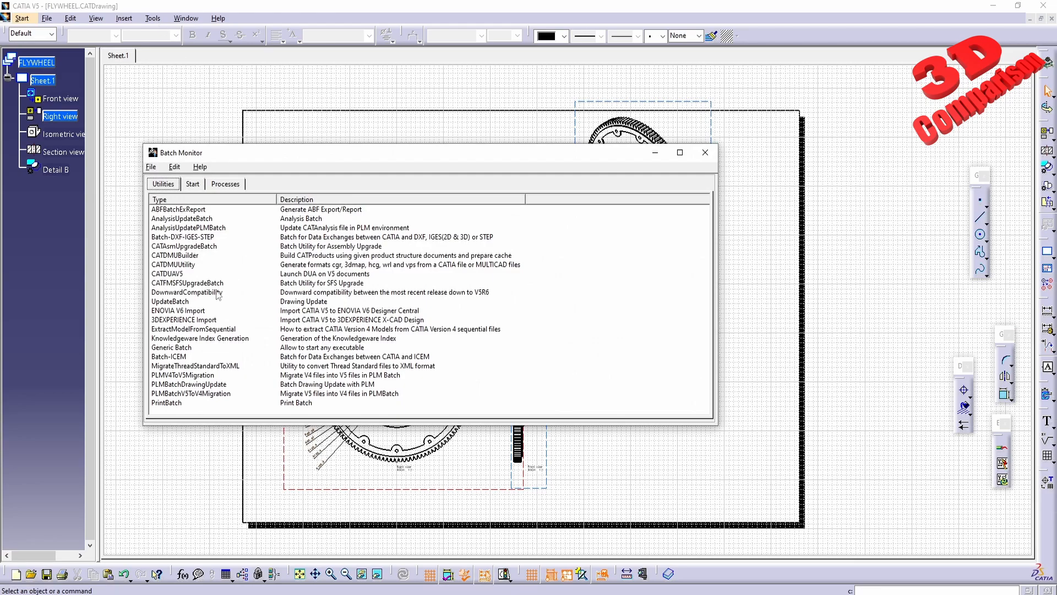
pyautogui.moveTo(218, 295)
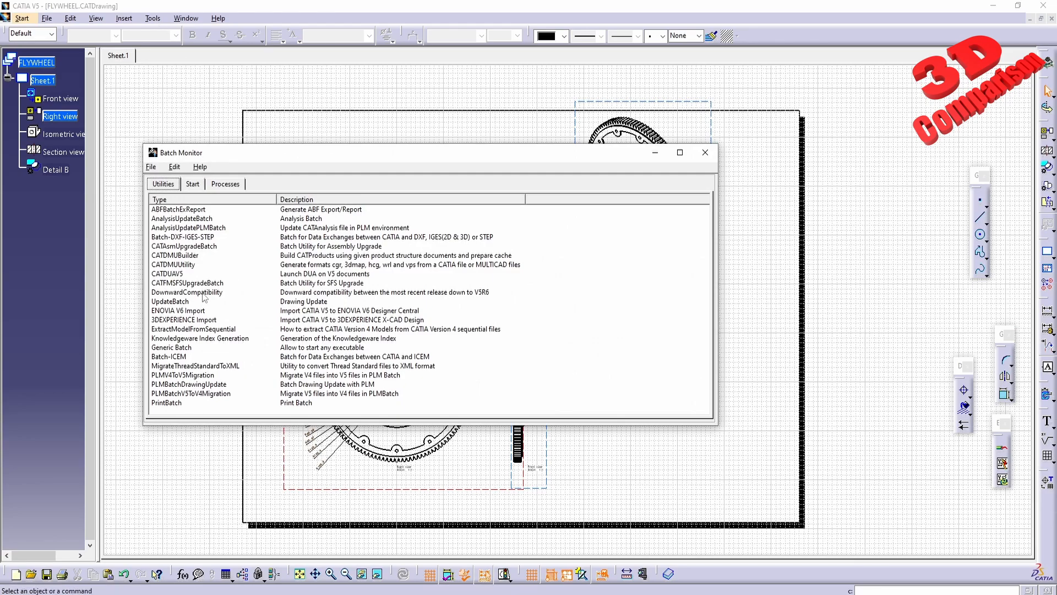
pyautogui.doubleClick(187, 292)
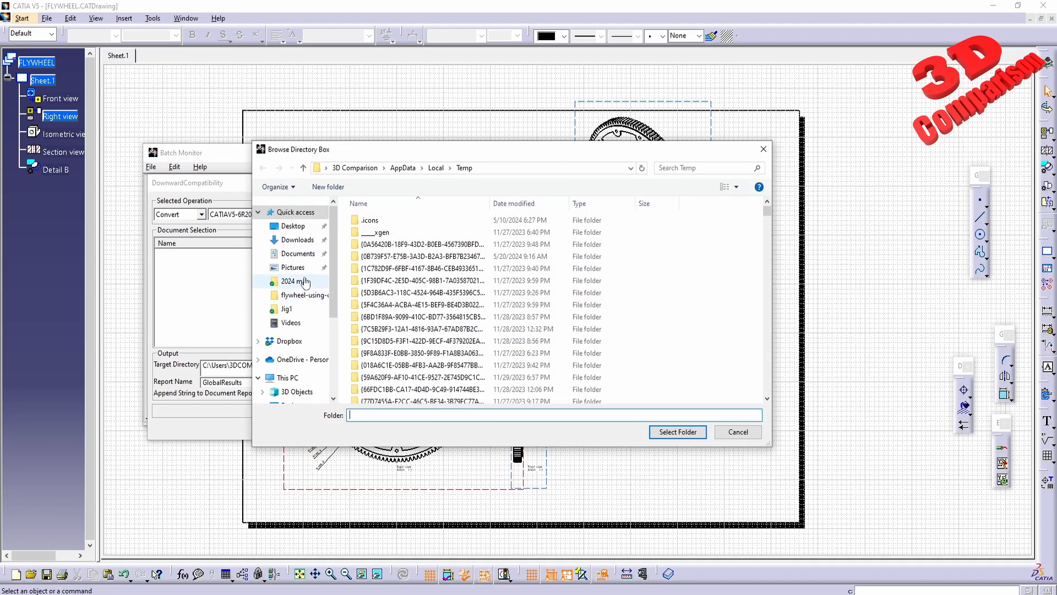
pyautogui.click(291, 225)
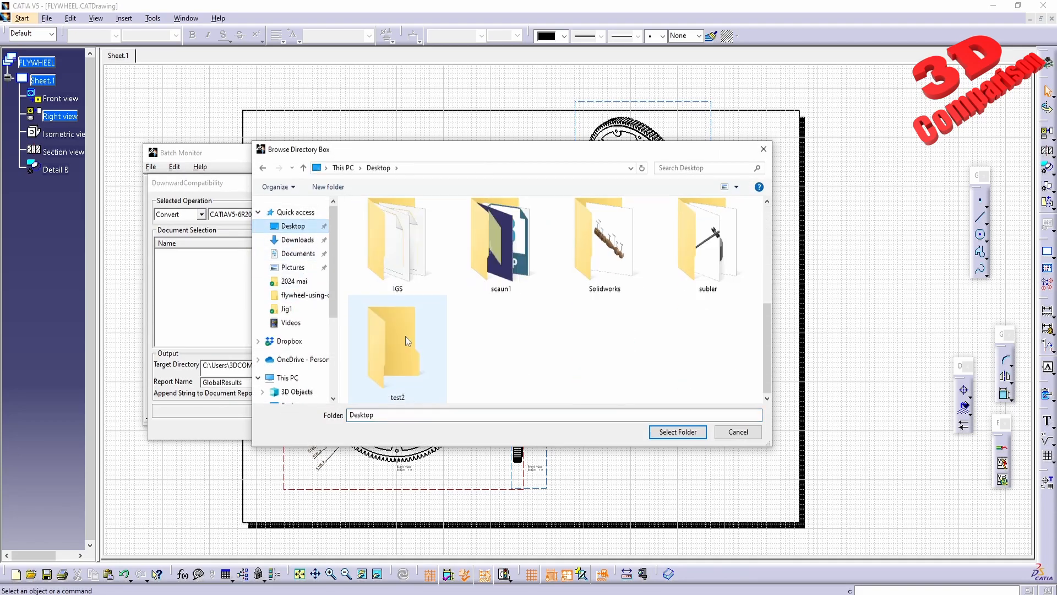
pyautogui.doubleClick(397, 340)
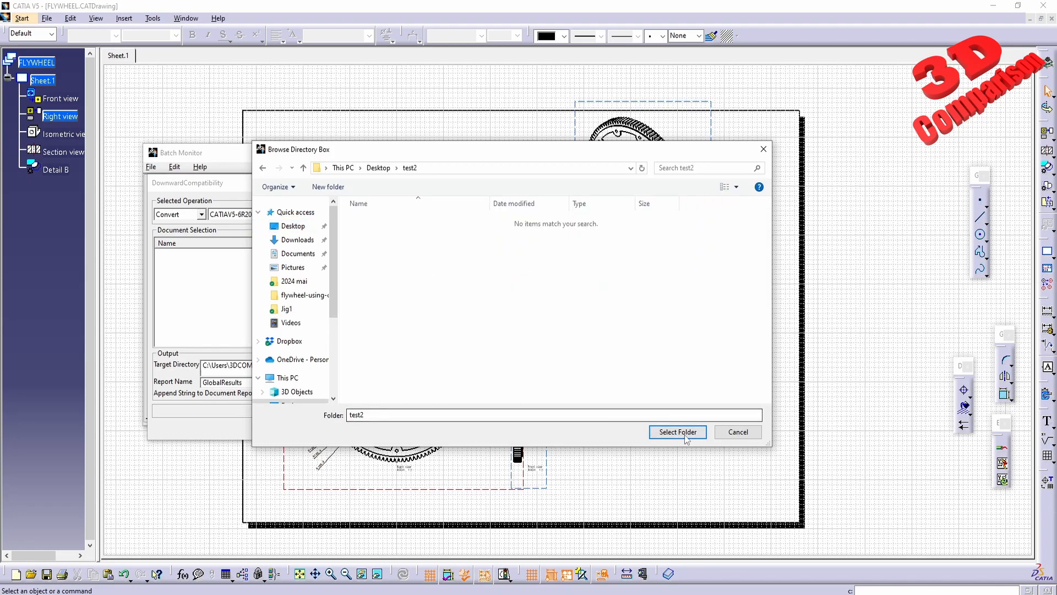
pyautogui.click(677, 431)
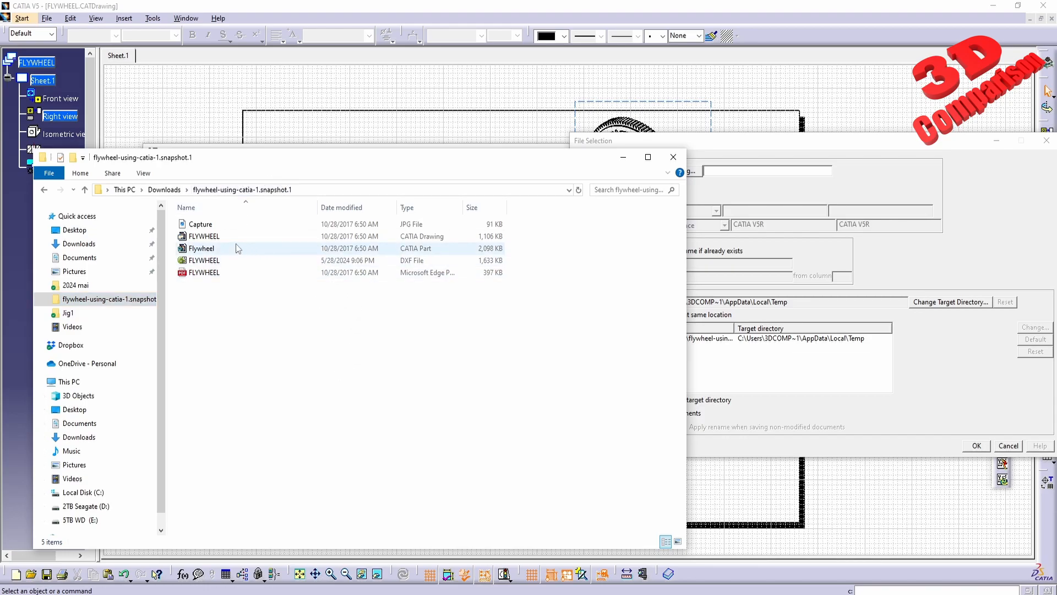
pyautogui.moveTo(210, 236)
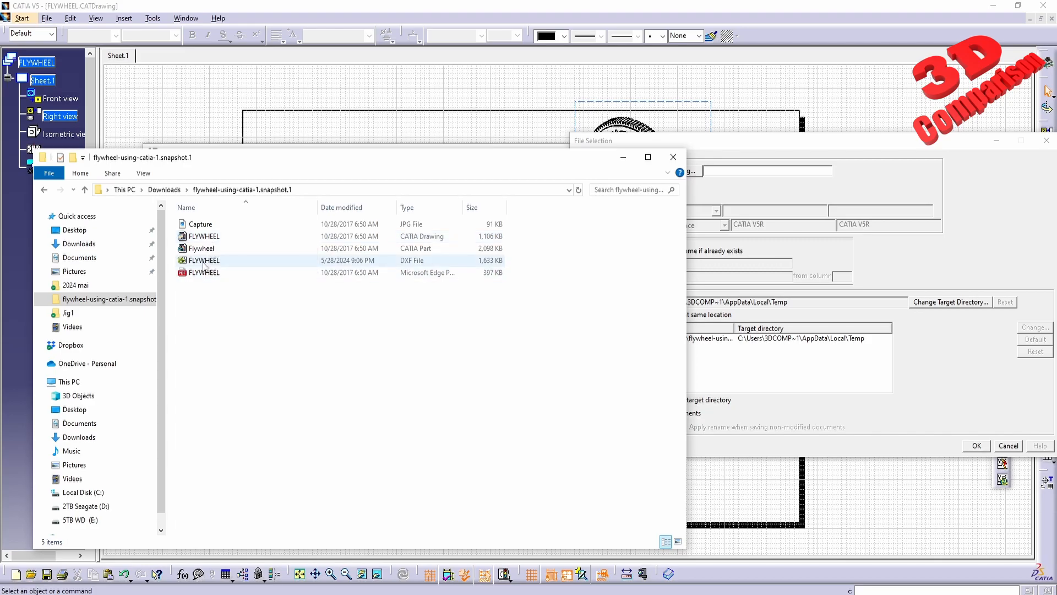
# - Add Flywheel.CATPart from the download folder as the document to convert to R18
pyautogui.click(200, 248)
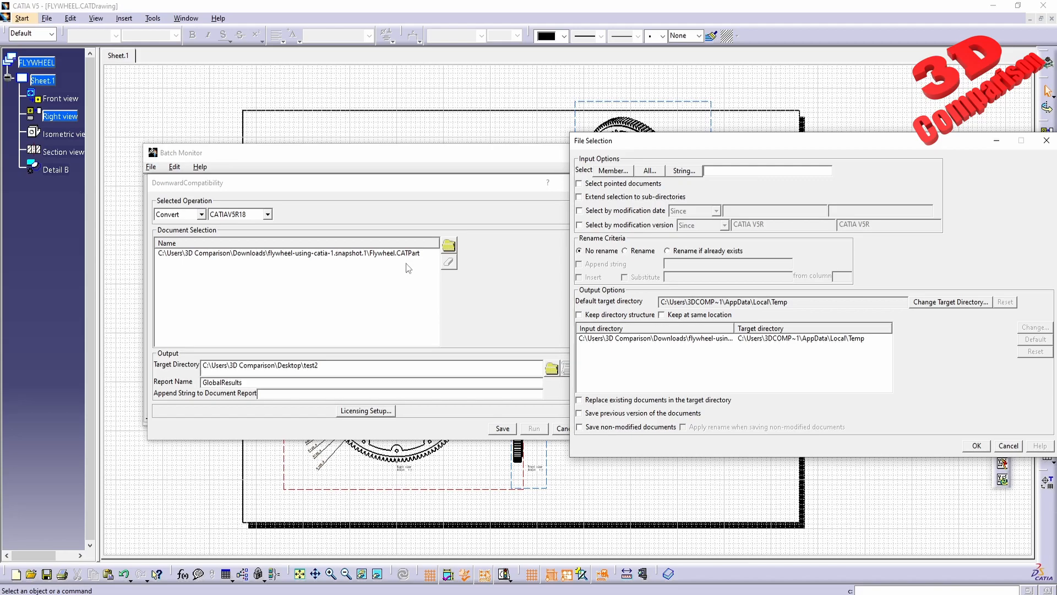
pyautogui.moveTo(540, 162)
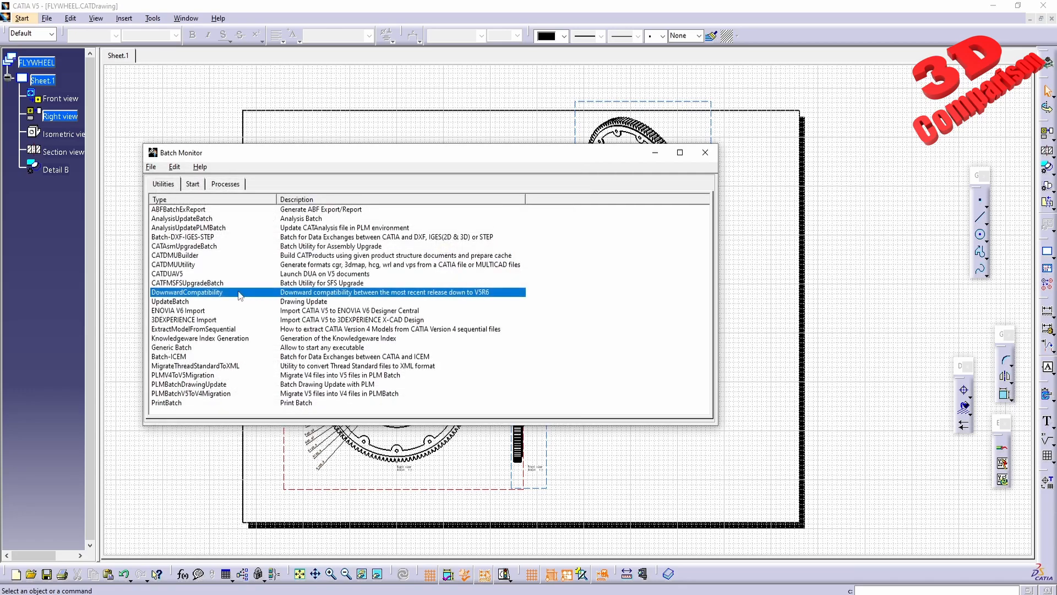
pyautogui.moveTo(173, 245)
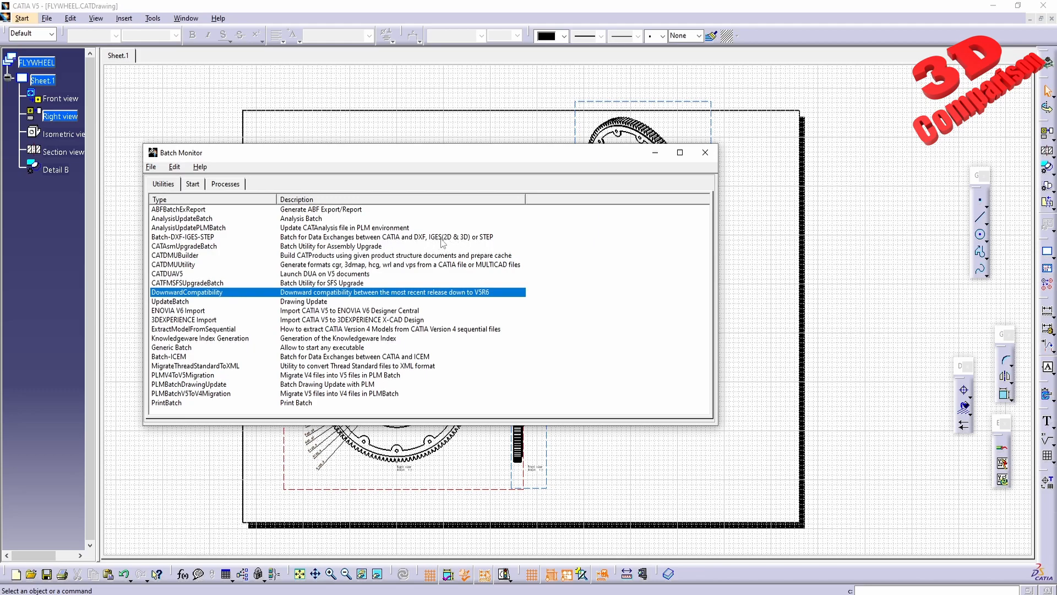
pyautogui.moveTo(439, 245)
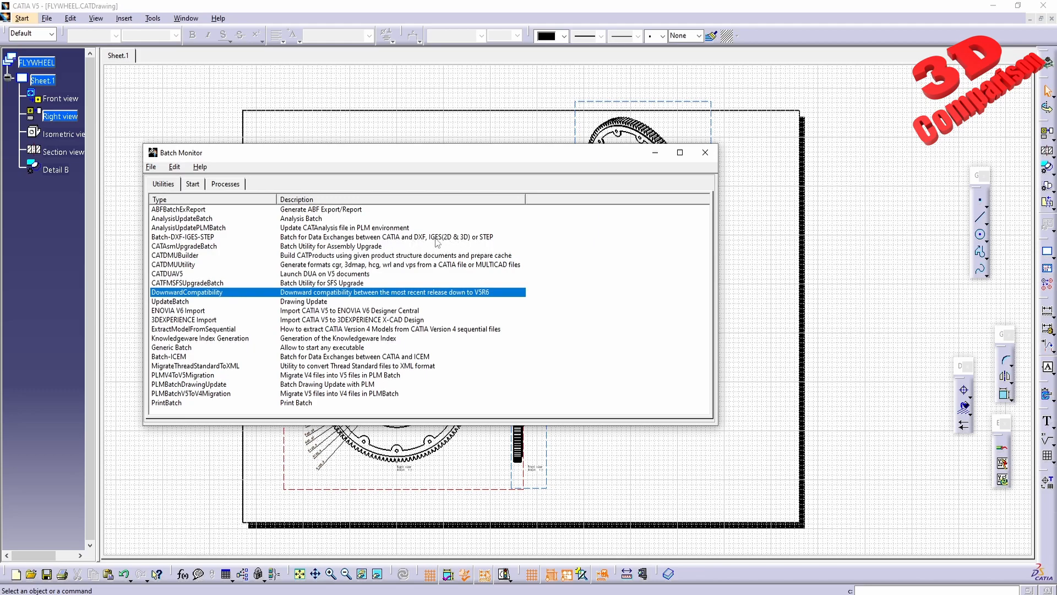
# - Open the Batch-DXF-IGES-STEP utility from the Utilities list
pyautogui.click(182, 237)
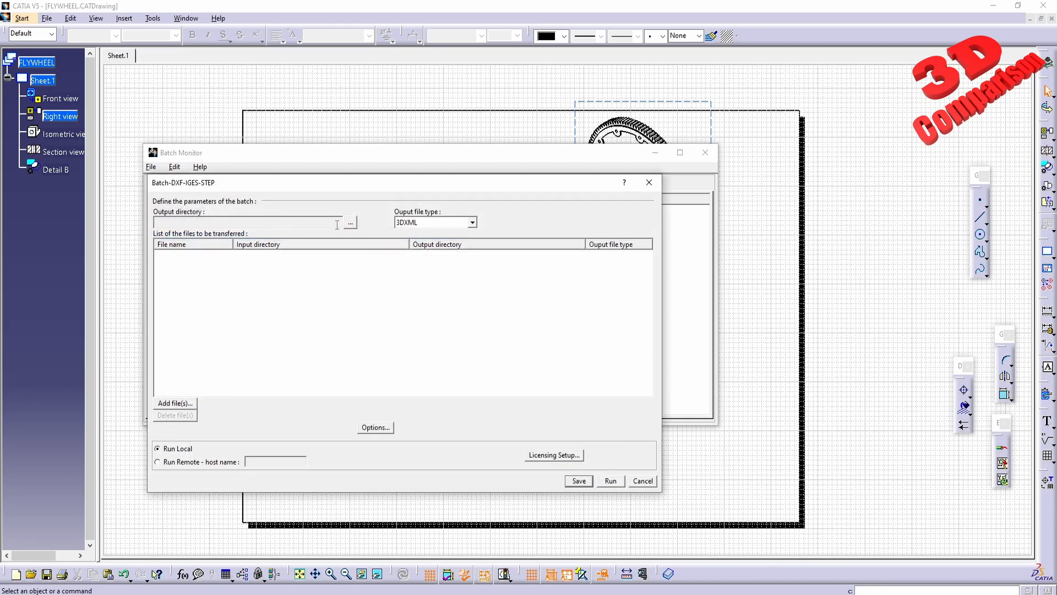
# - Set the output folder to Desktop\test2 and the output file type to CATDrawing
pyautogui.click(350, 223)
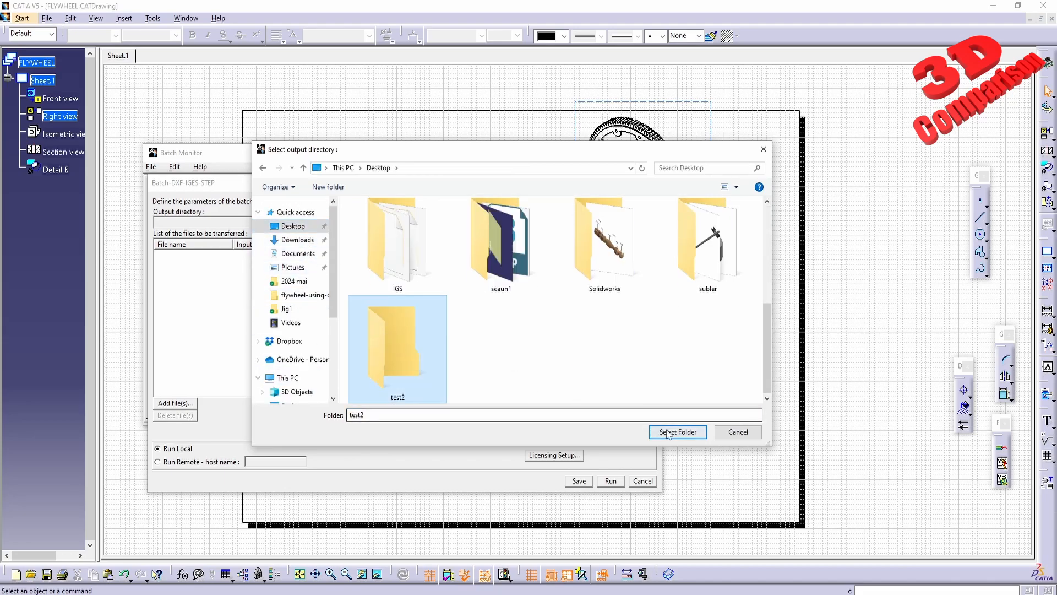
pyautogui.click(676, 432)
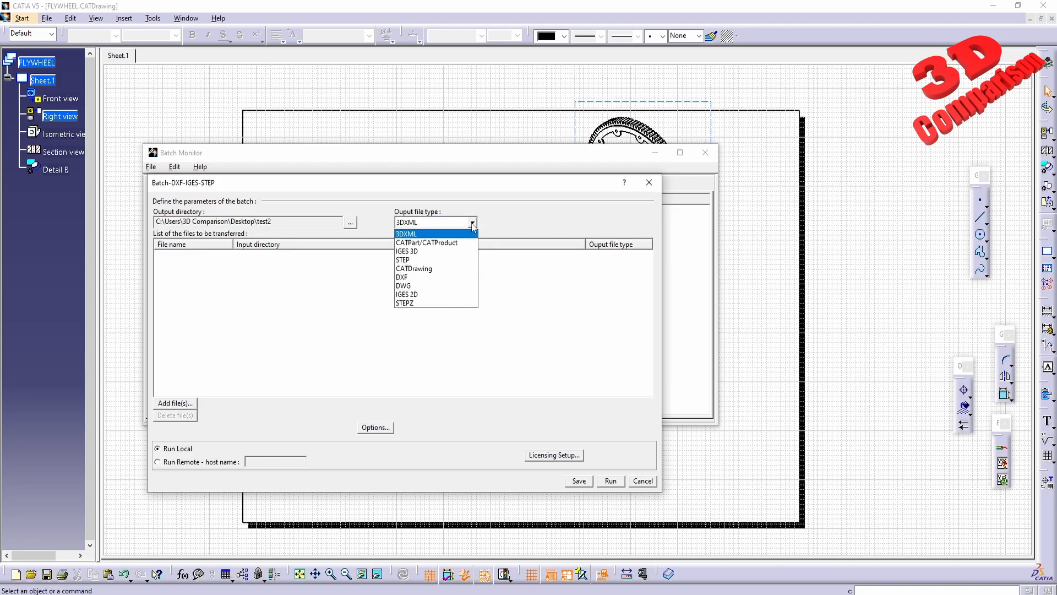
pyautogui.moveTo(432, 269)
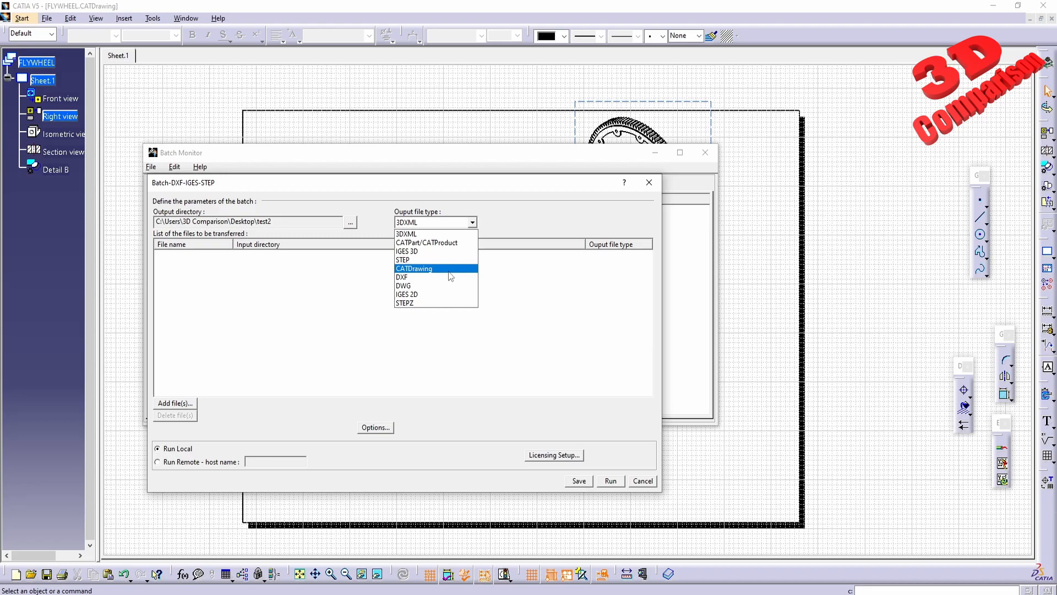
pyautogui.click(414, 269)
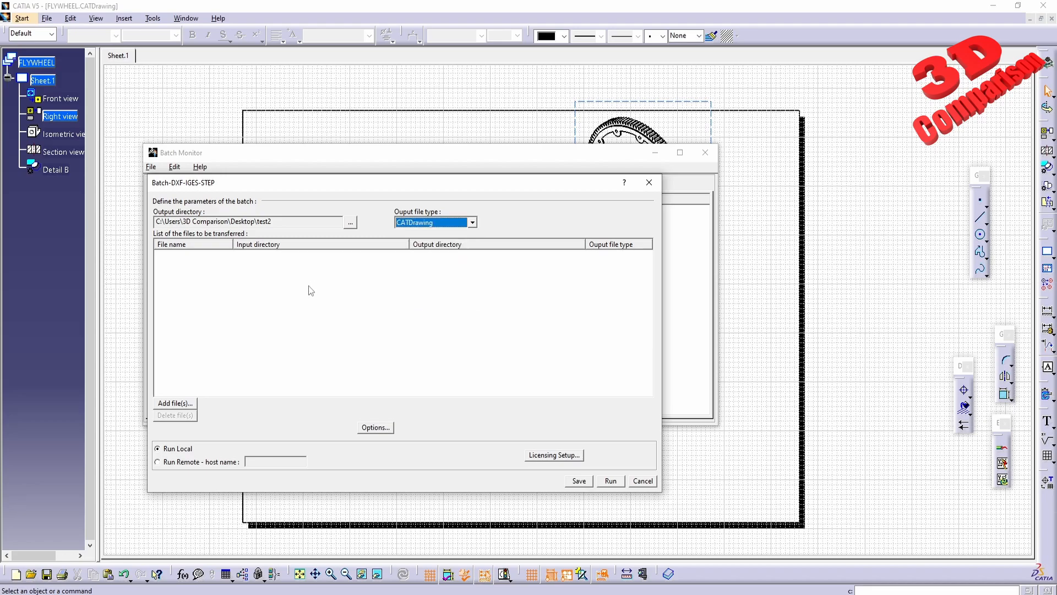
# - Add FLYWHEEL.dxf to the batch list and run the conversion
pyautogui.click(174, 403)
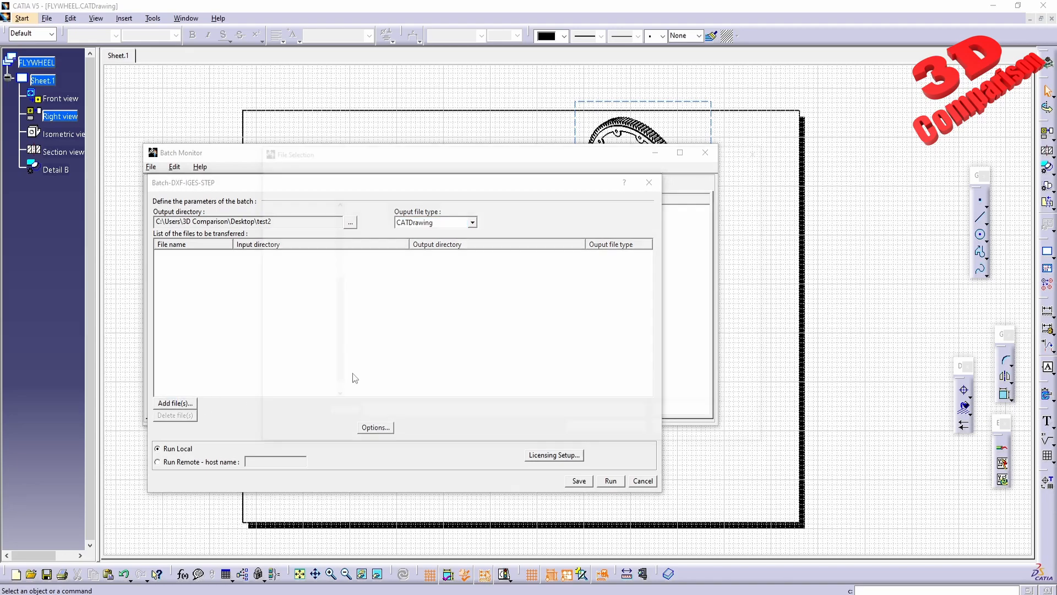
pyautogui.click(175, 403)
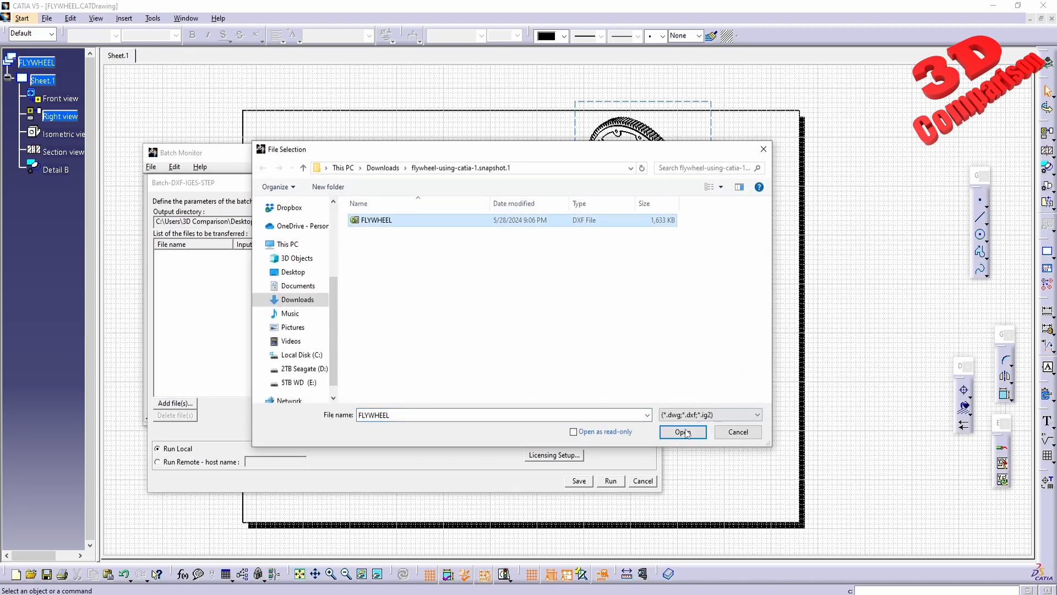
pyautogui.click(682, 431)
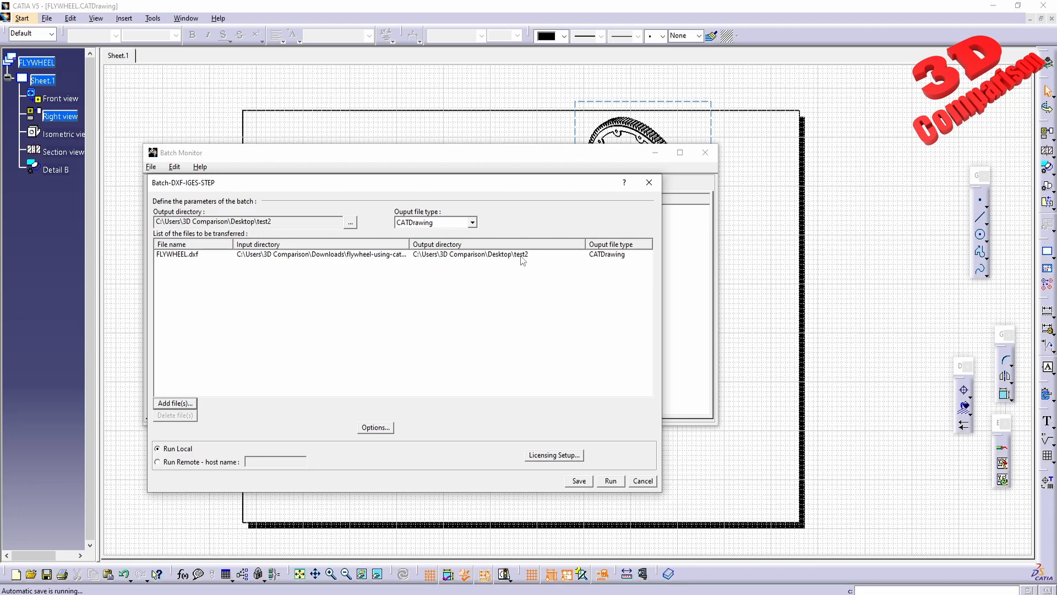
pyautogui.moveTo(612, 264)
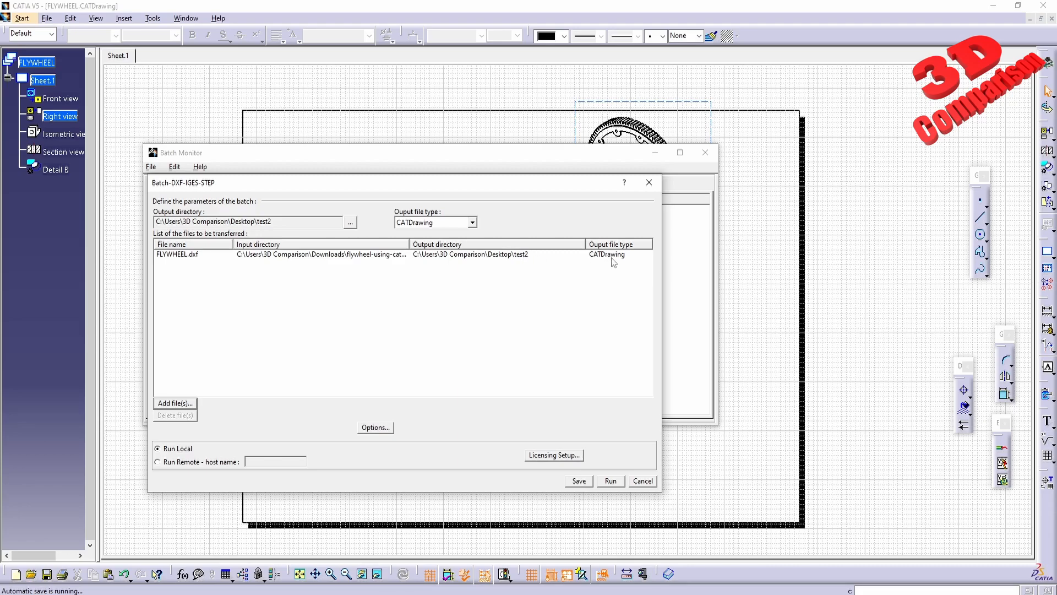
pyautogui.moveTo(609, 338)
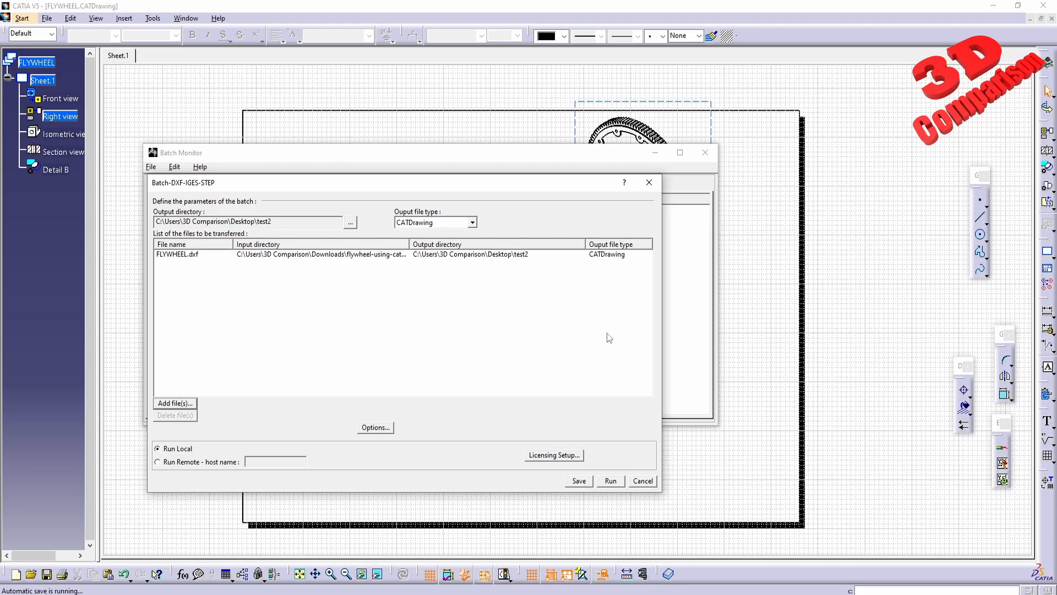
pyautogui.click(609, 481)
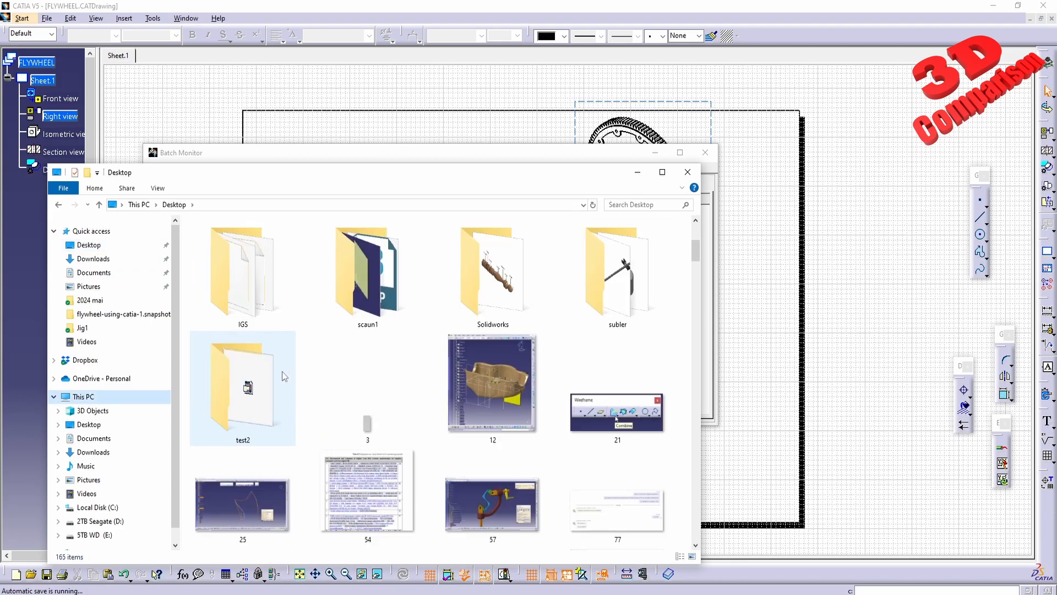
# - Open Desktop\test2 with the converted FLYWHEEL CATDrawing and the flywheel snapshot download folder
pyautogui.click(242, 388)
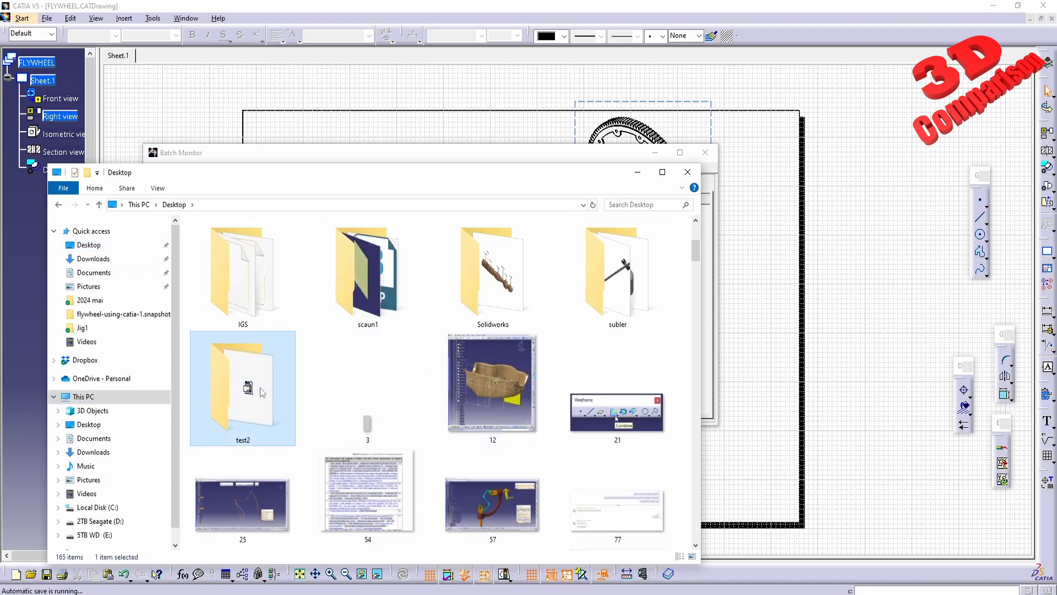
pyautogui.doubleClick(243, 388)
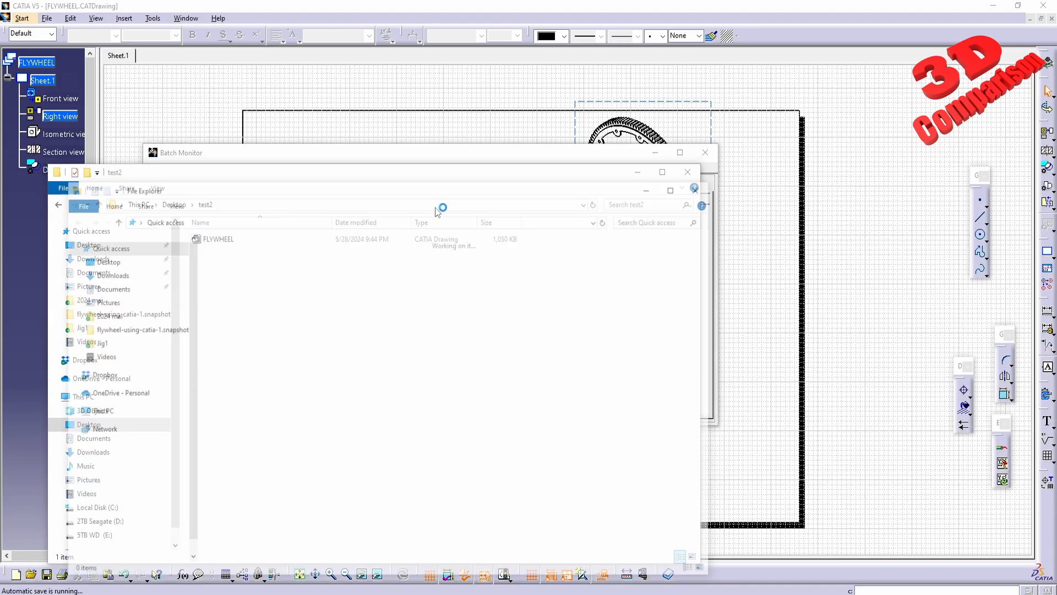
pyautogui.doubleClick(124, 329)
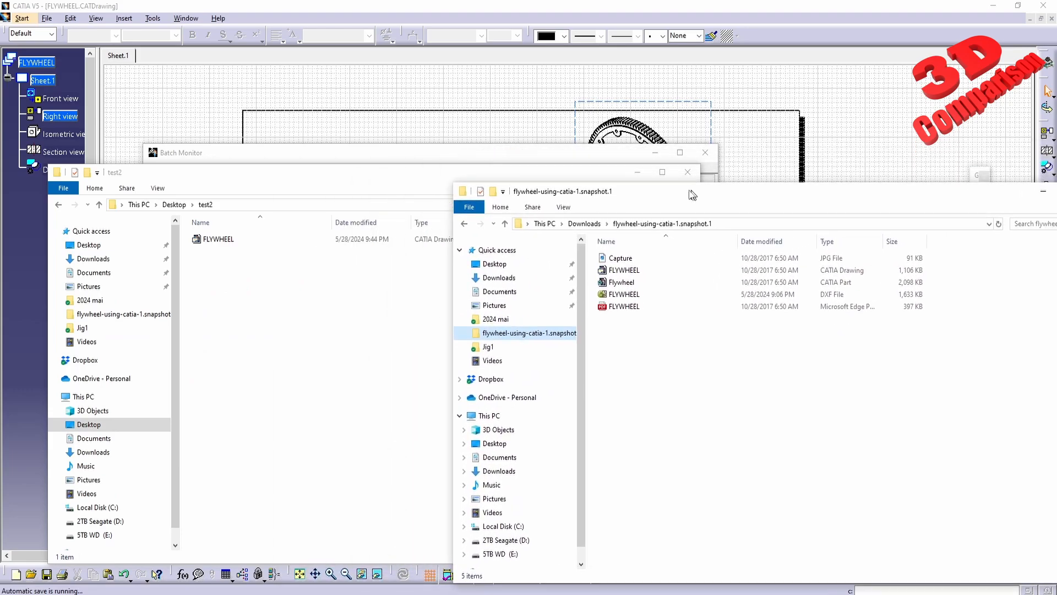
pyautogui.click(613, 270)
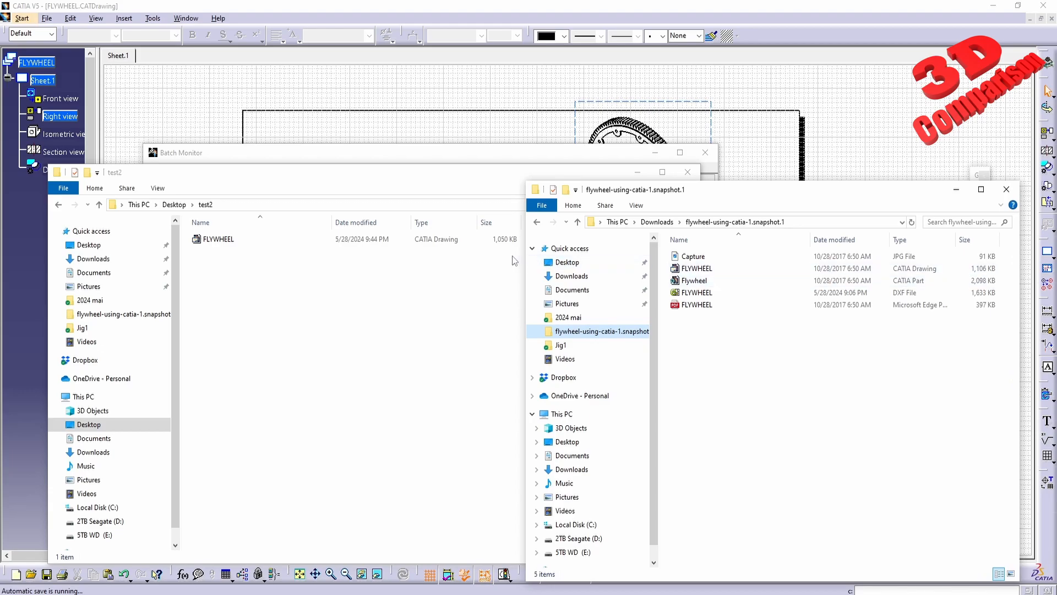
pyautogui.click(217, 239)
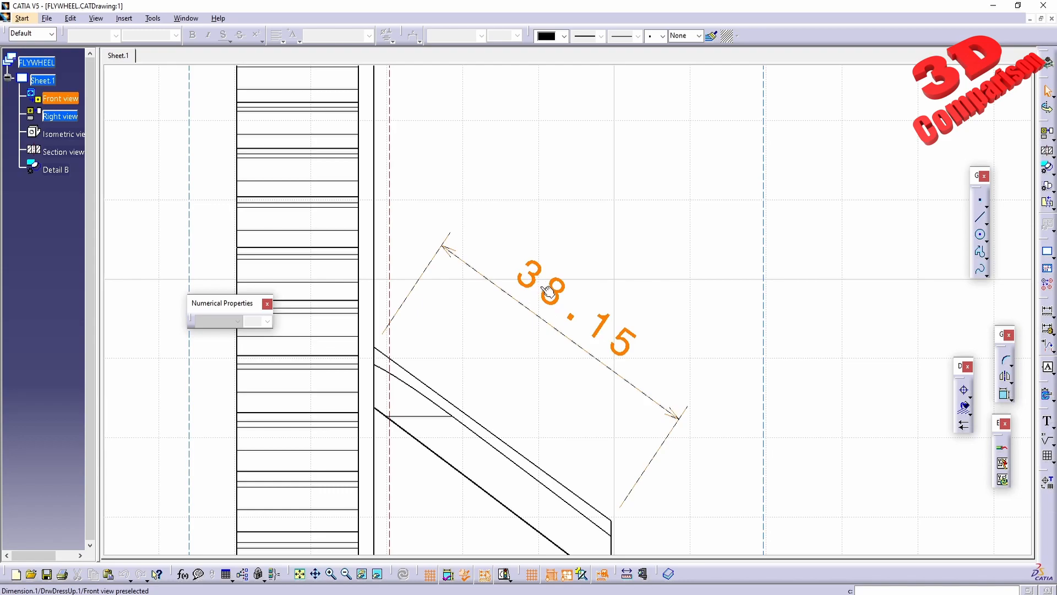
pyautogui.moveTo(568, 304)
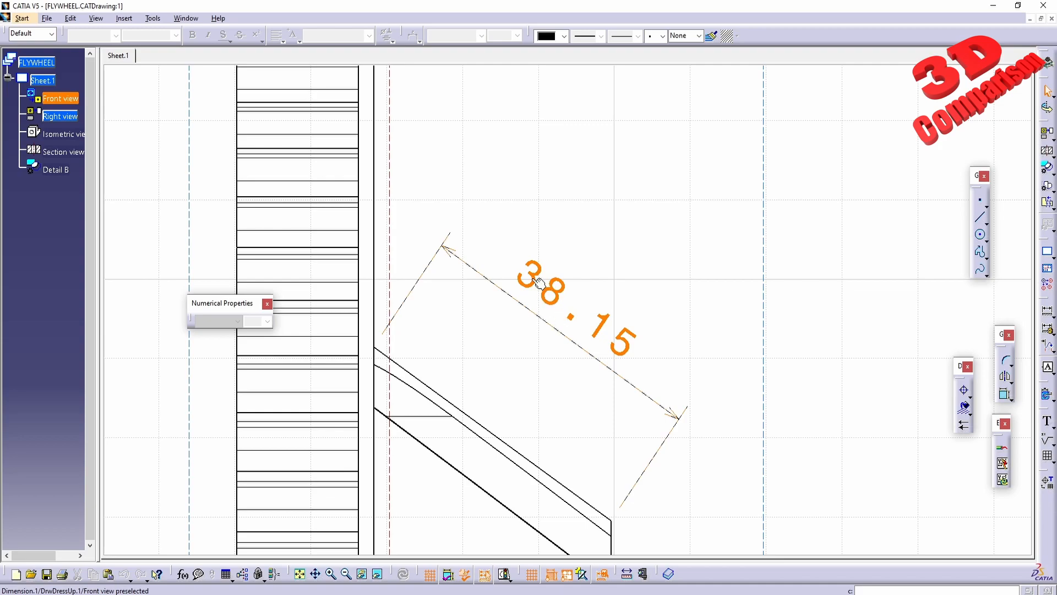
# - Switch to 2 FLYWHEEL.CATDrawing:2, the DXF-converted drawing, via the Window menu
pyautogui.click(186, 18)
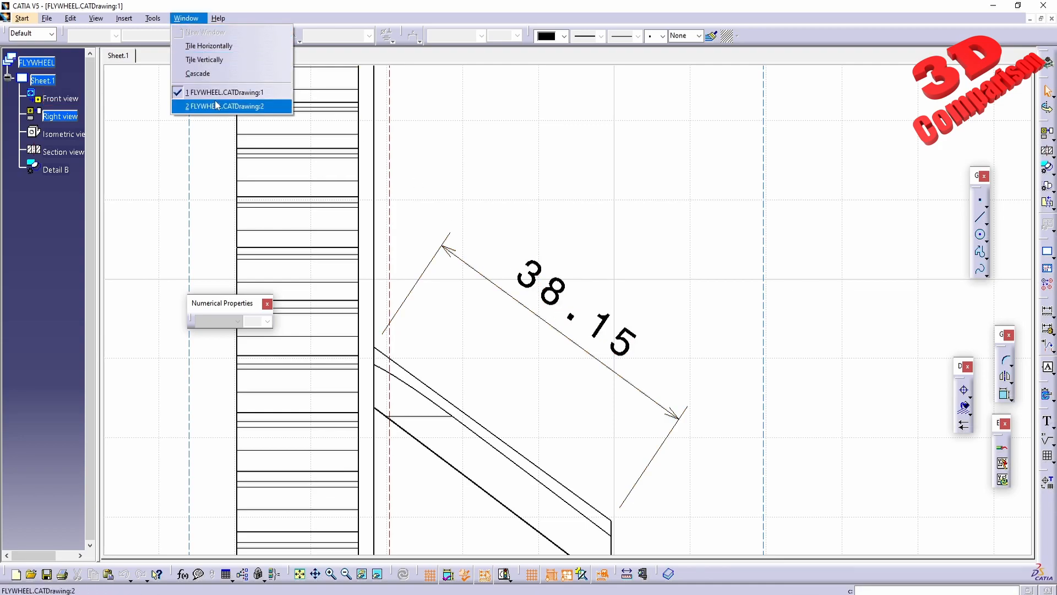
pyautogui.click(227, 105)
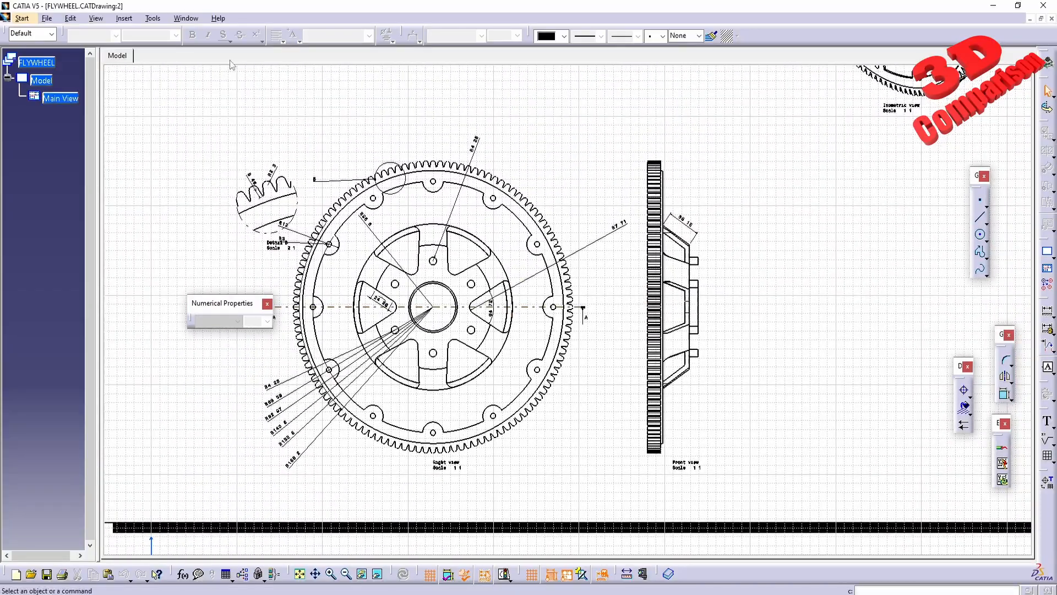
# - Reopen the Batch Monitor Utilities list via Tools > Utility
pyautogui.click(152, 18)
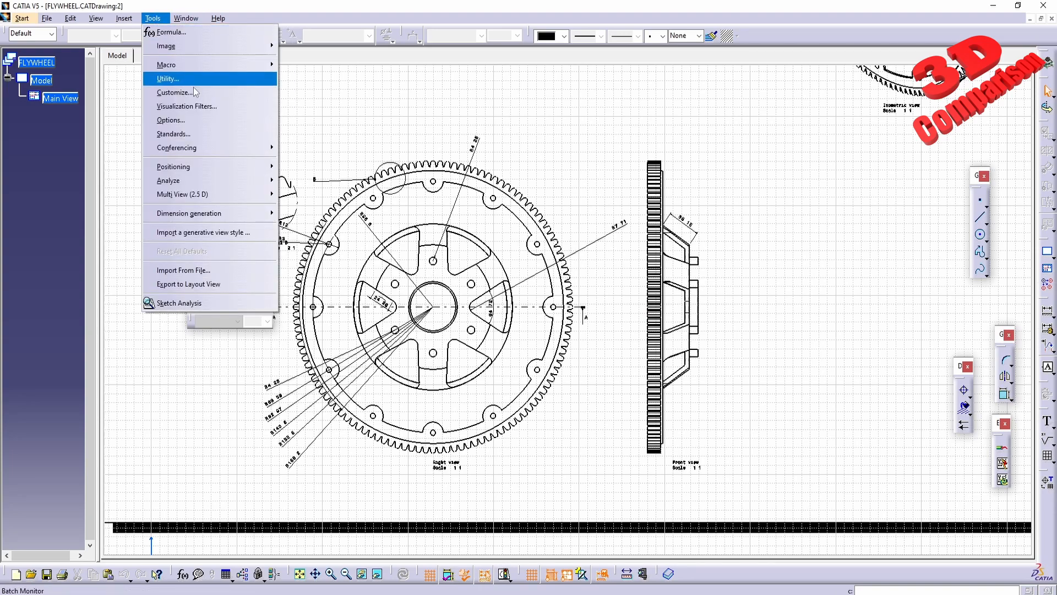
pyautogui.click(168, 80)
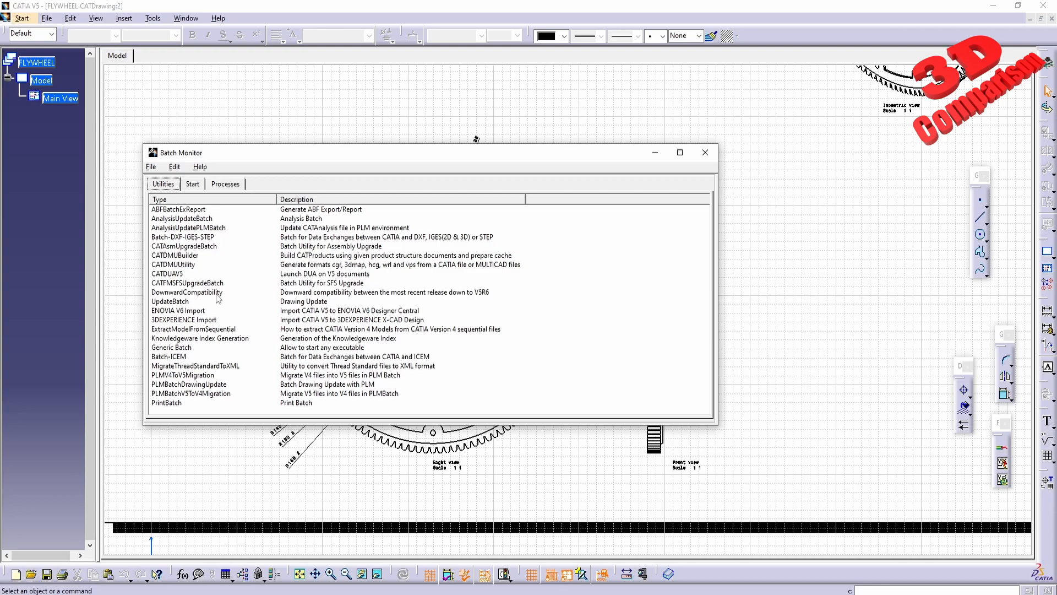
pyautogui.moveTo(328, 519)
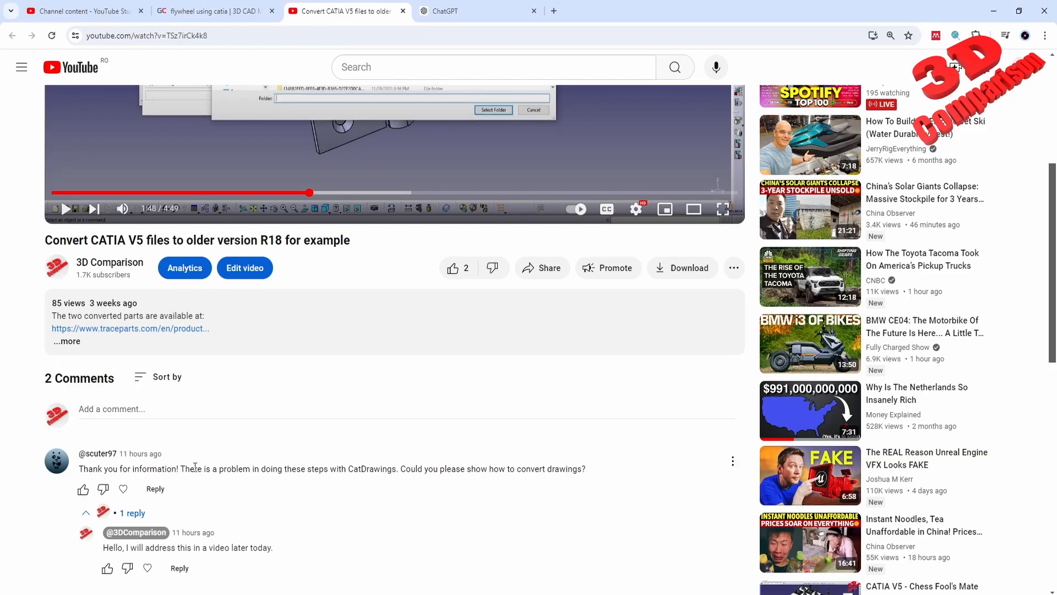
# - Highlight the viewer comment about CatDrawing conversion trouble, then move to the ChatGPT conversation
pyautogui.moveTo(203, 469); pyautogui.dragTo(584, 469)
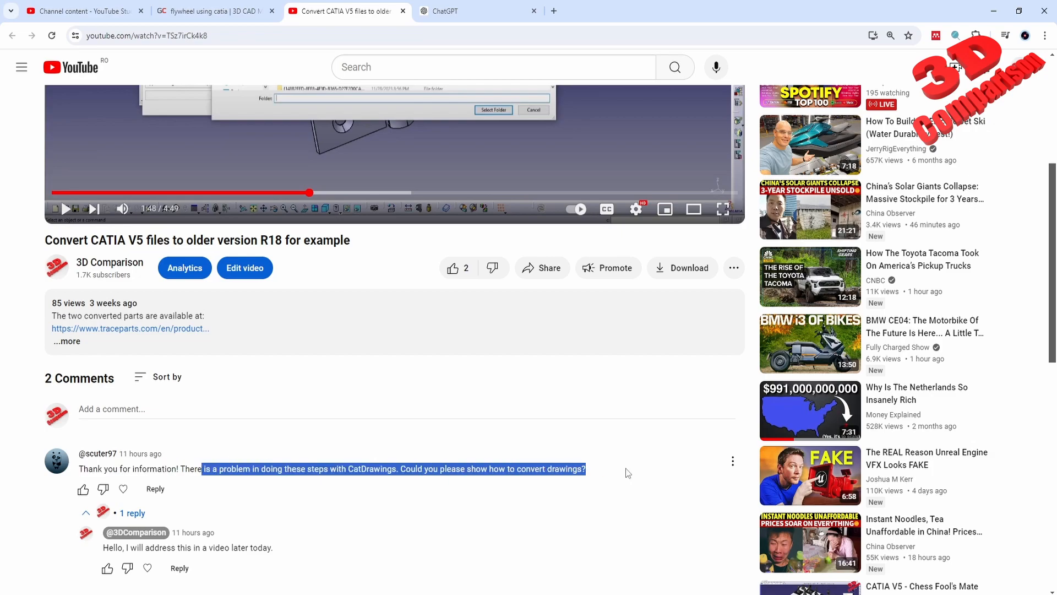
pyautogui.click(557, 484)
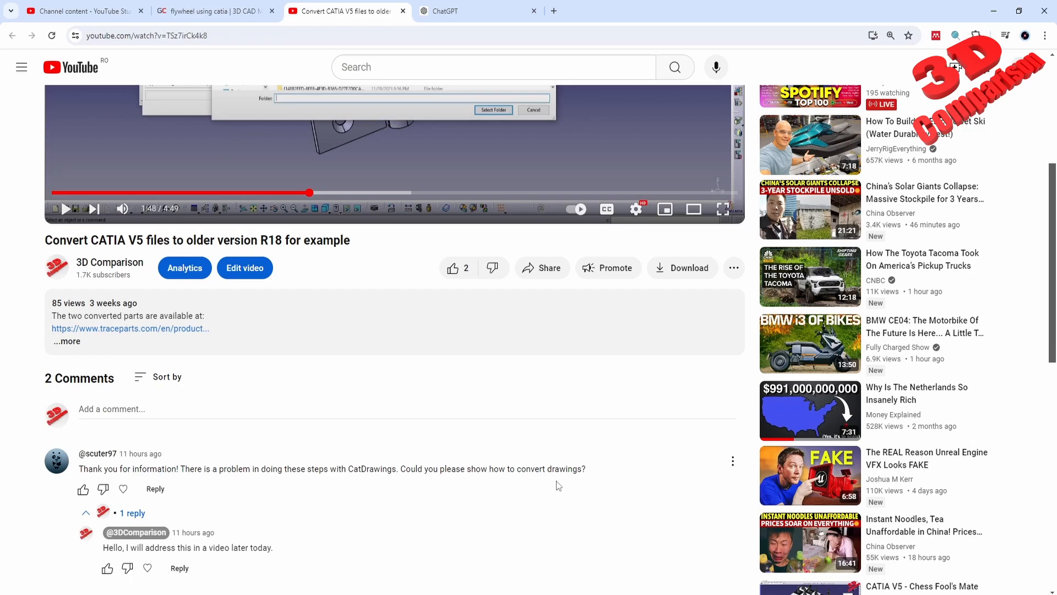
pyautogui.moveTo(436, 350)
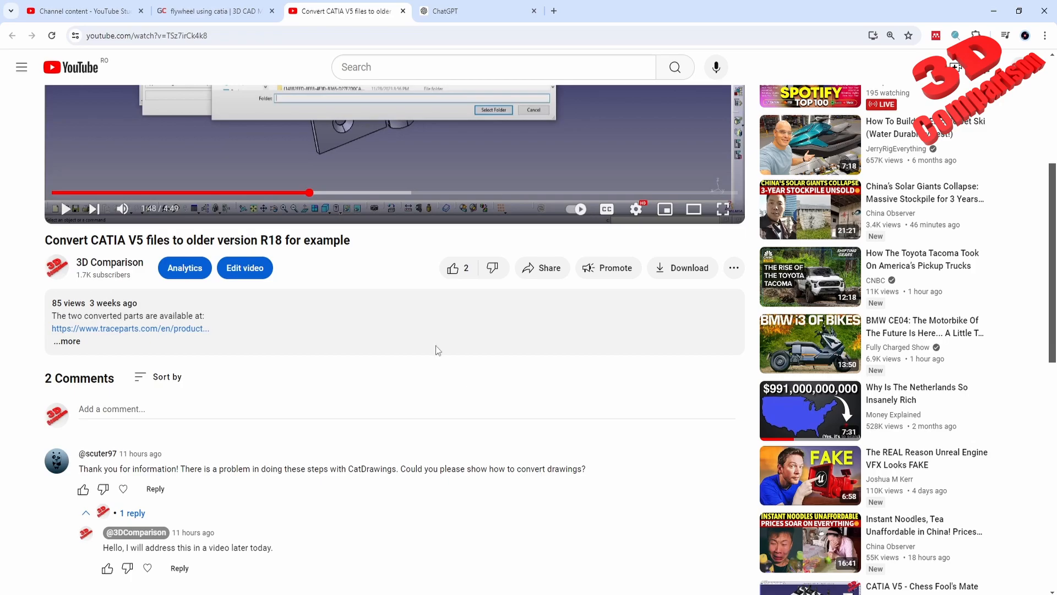
pyautogui.scroll(-3)
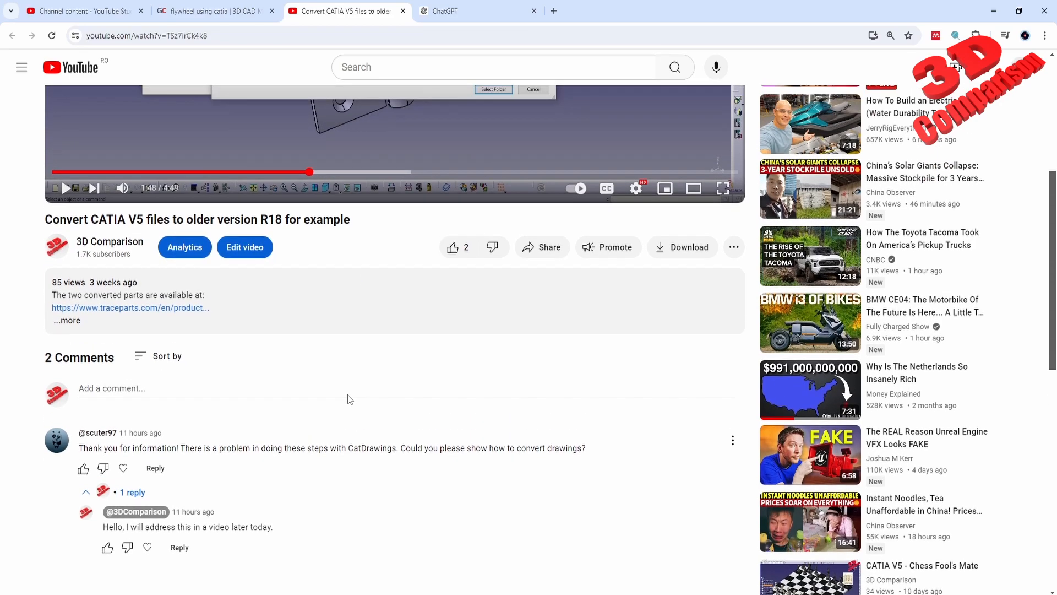
pyautogui.click(461, 11)
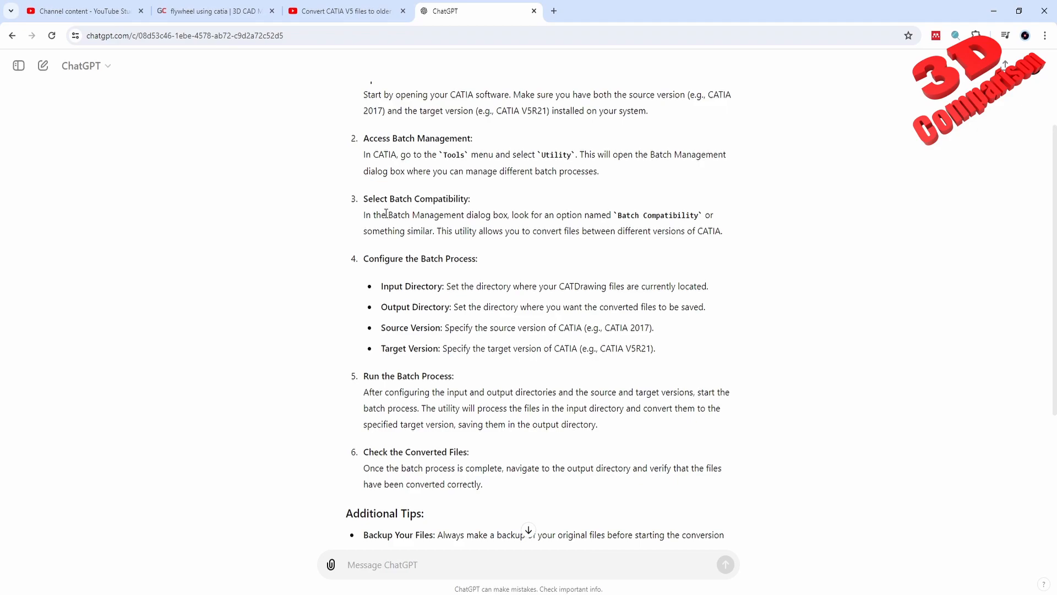
pyautogui.moveTo(388, 215); pyautogui.dragTo(483, 215)
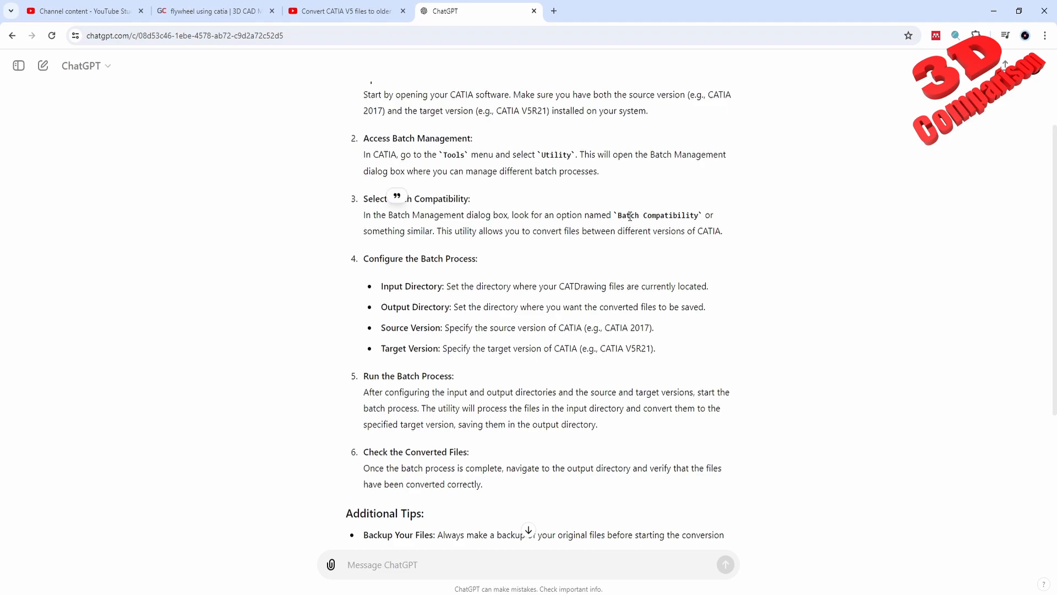
pyautogui.doubleClick(657, 214)
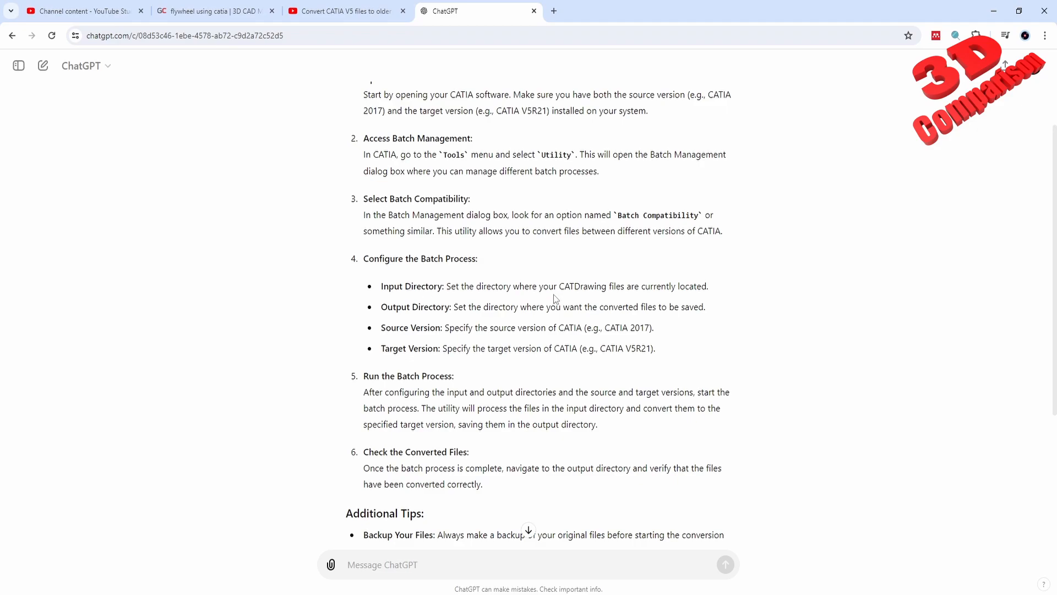
pyautogui.doubleClick(582, 286)
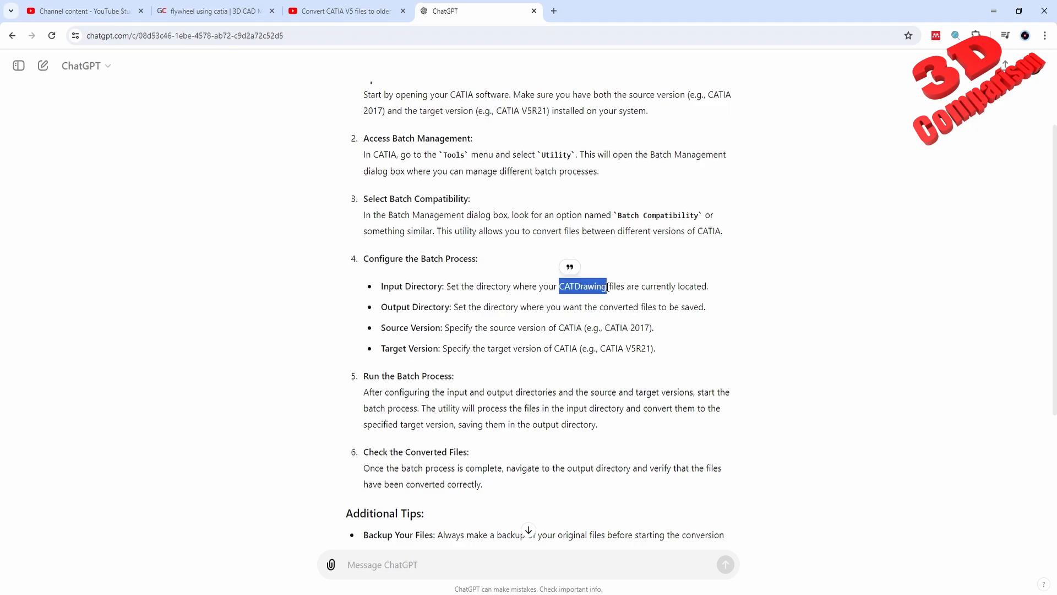
pyautogui.moveTo(400, 468)
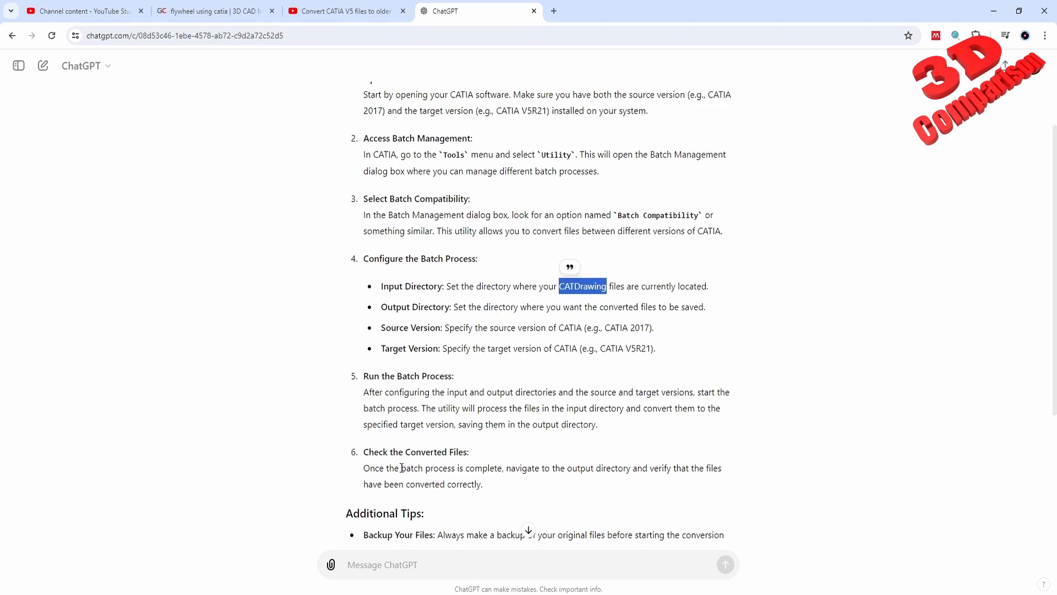
pyautogui.moveTo(407, 449)
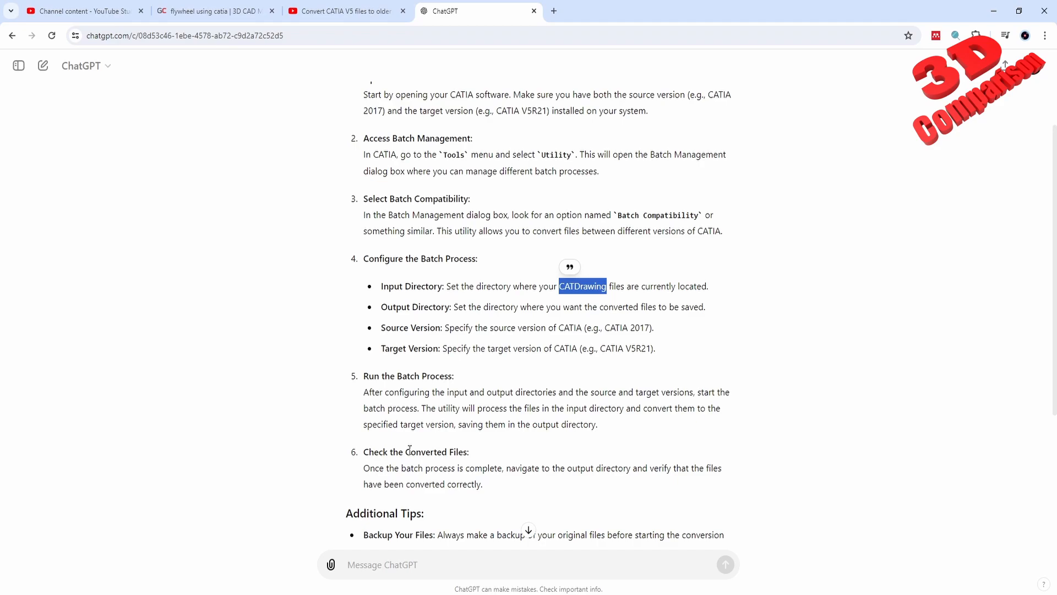
pyautogui.moveTo(488, 419)
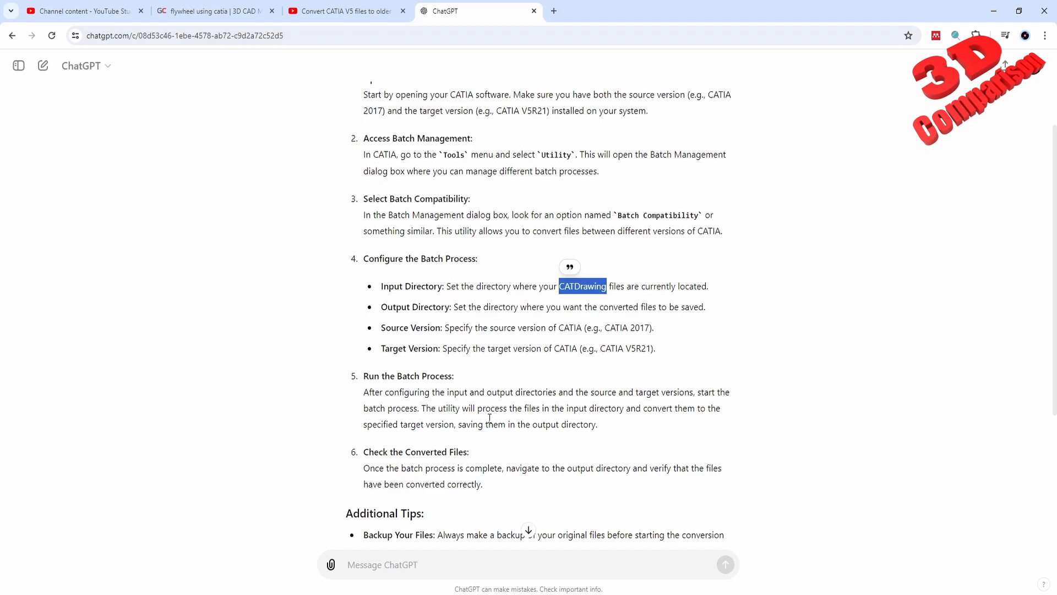
pyautogui.click(343, 11)
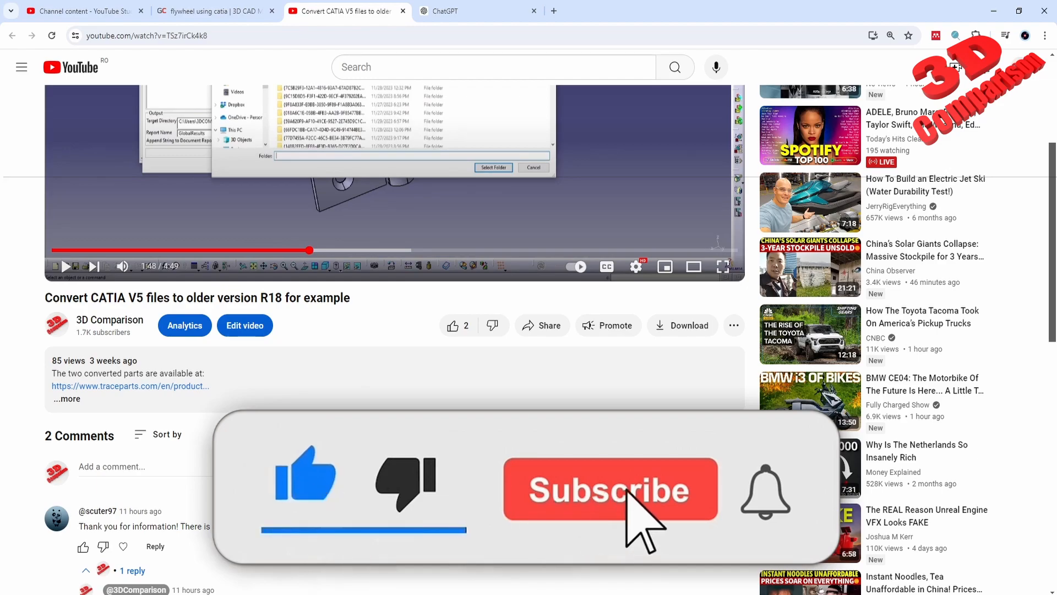
pyautogui.click(608, 489)
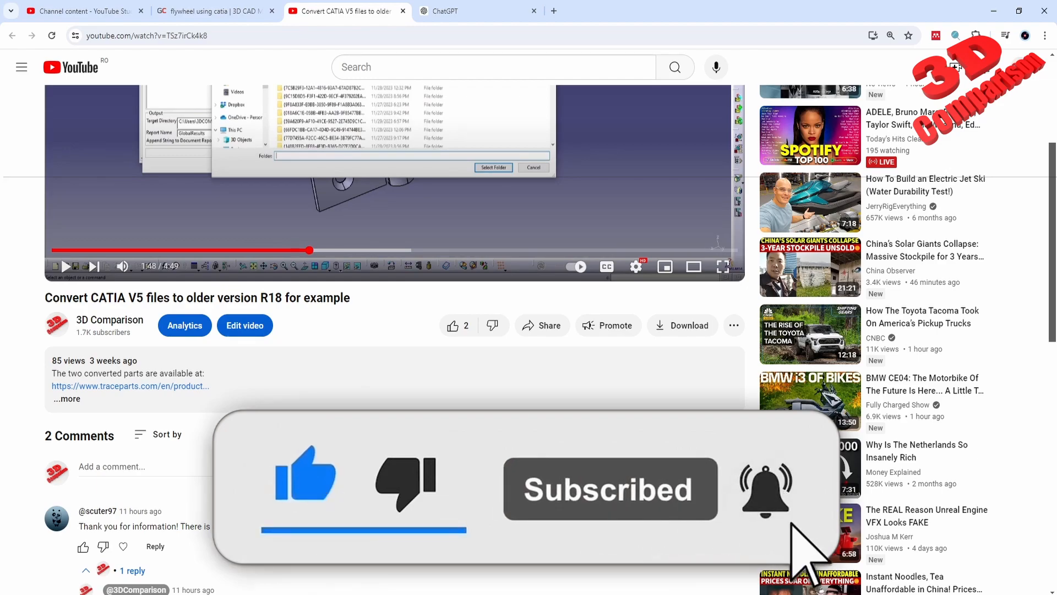